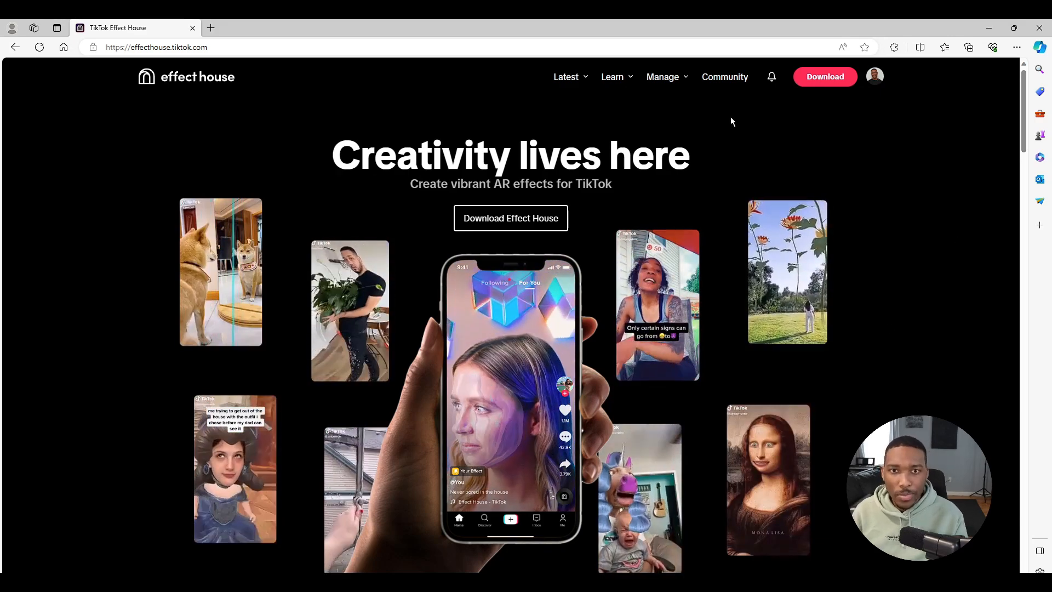
# Step: Go to the Effect House download page from the homepage
pyautogui.click(824, 76)
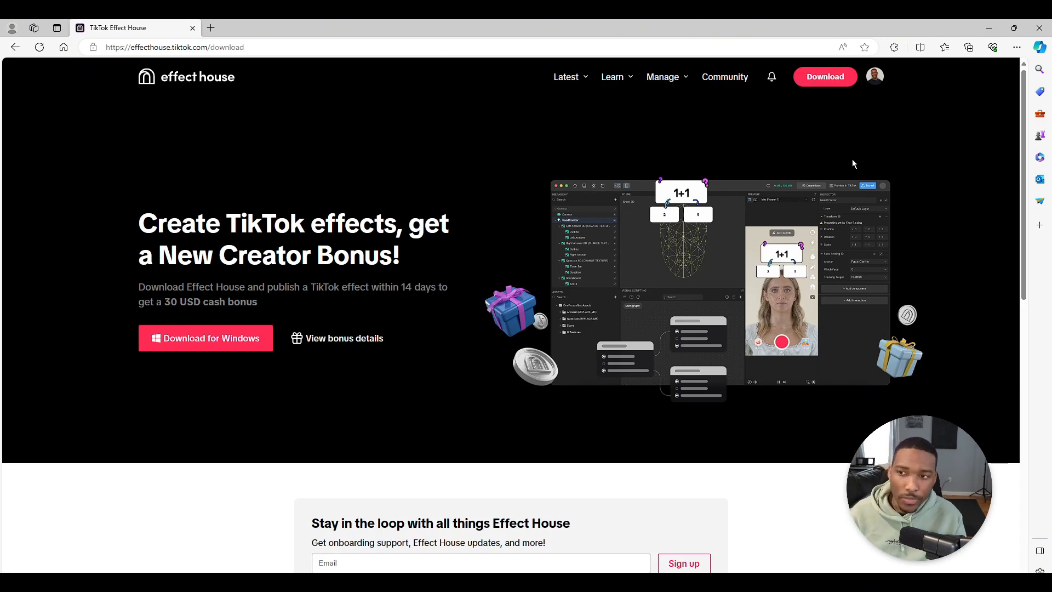
pyautogui.moveTo(293, 332)
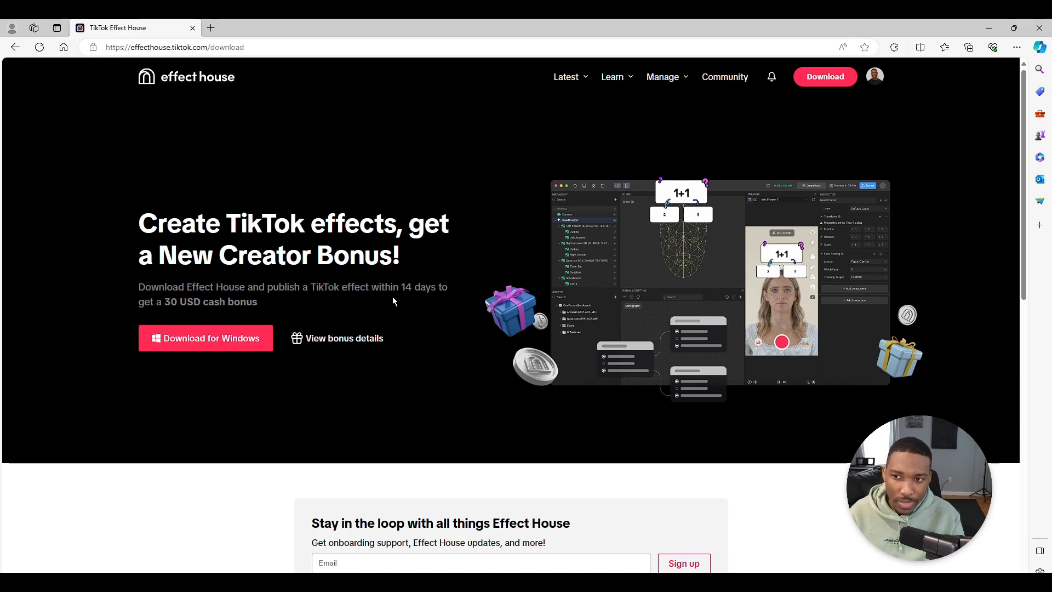
pyautogui.moveTo(202, 295)
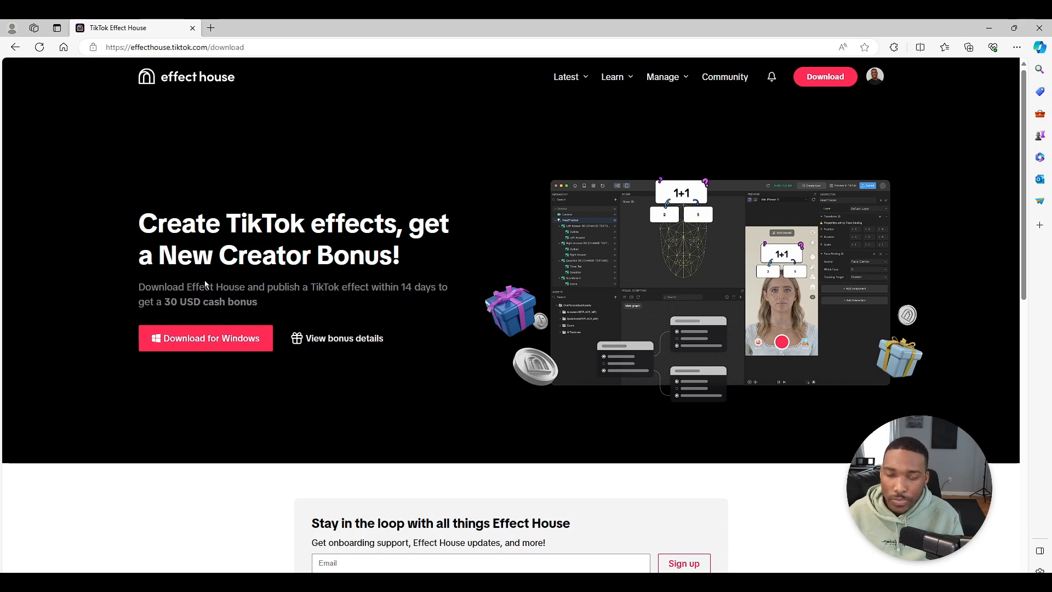
pyautogui.moveTo(208, 298)
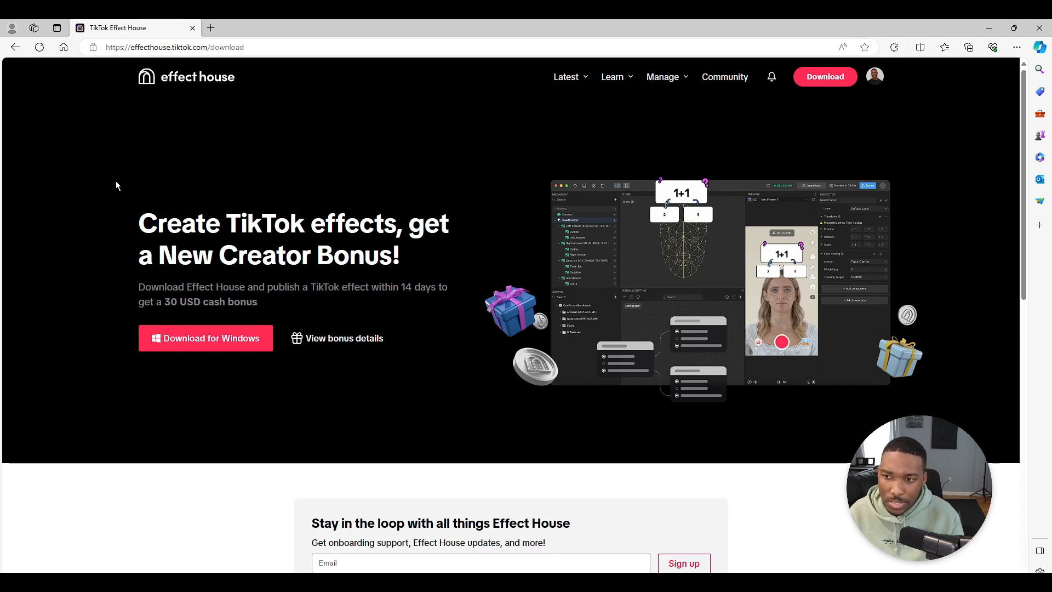
pyautogui.moveTo(298, 373)
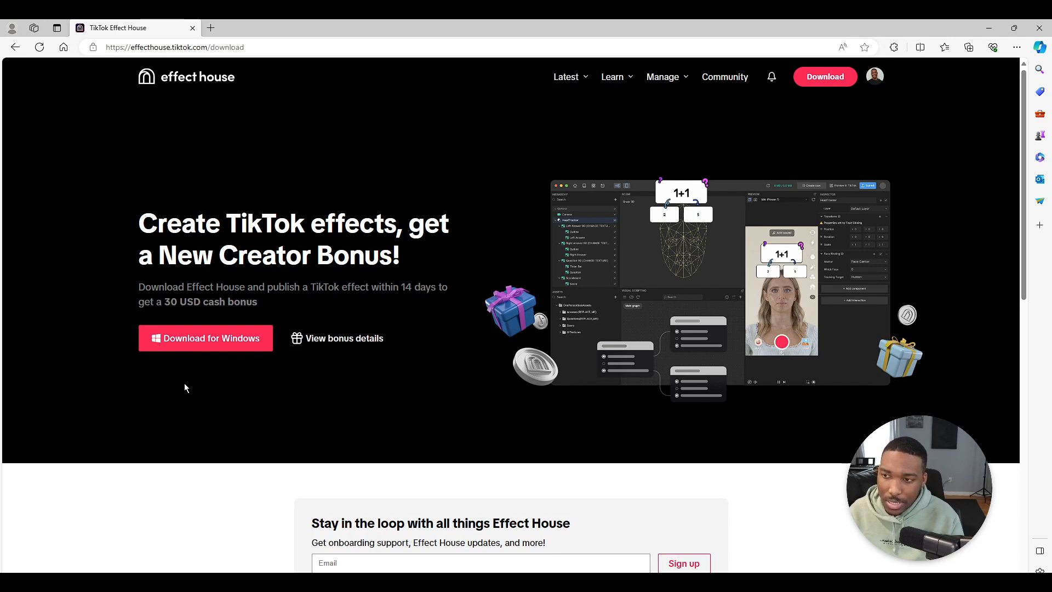
pyautogui.moveTo(144, 402)
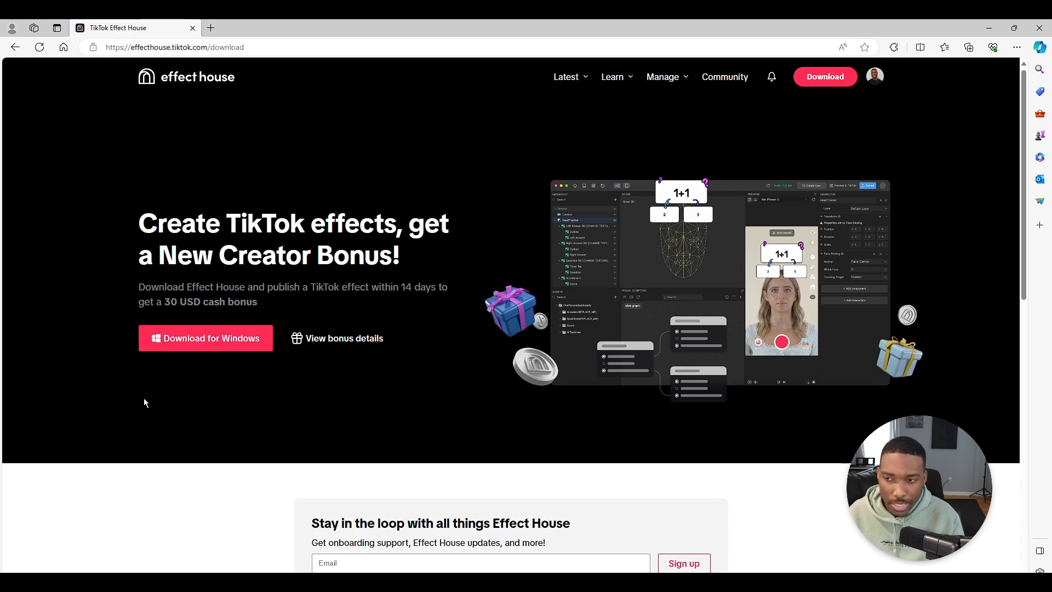
pyautogui.moveTo(176, 344)
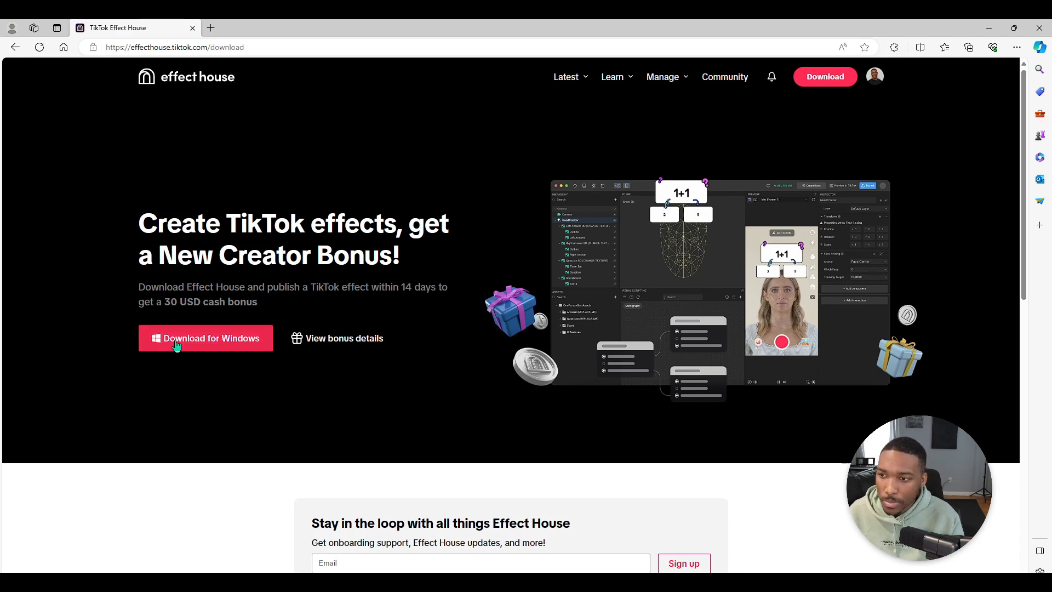
# Step: Download the Effect House Windows installer and save it to disk
pyautogui.click(206, 339)
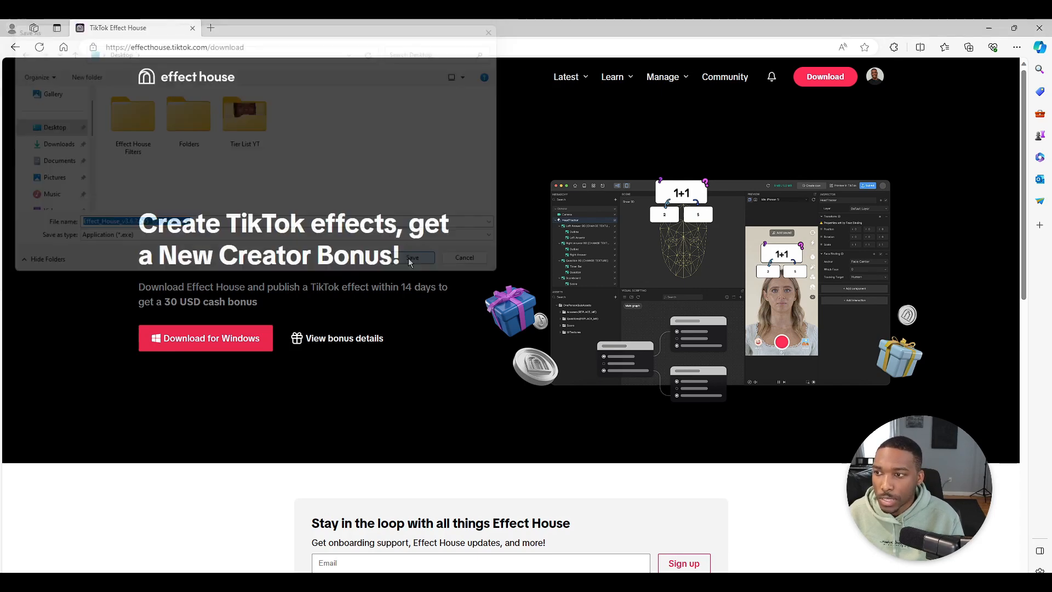
pyautogui.click(416, 258)
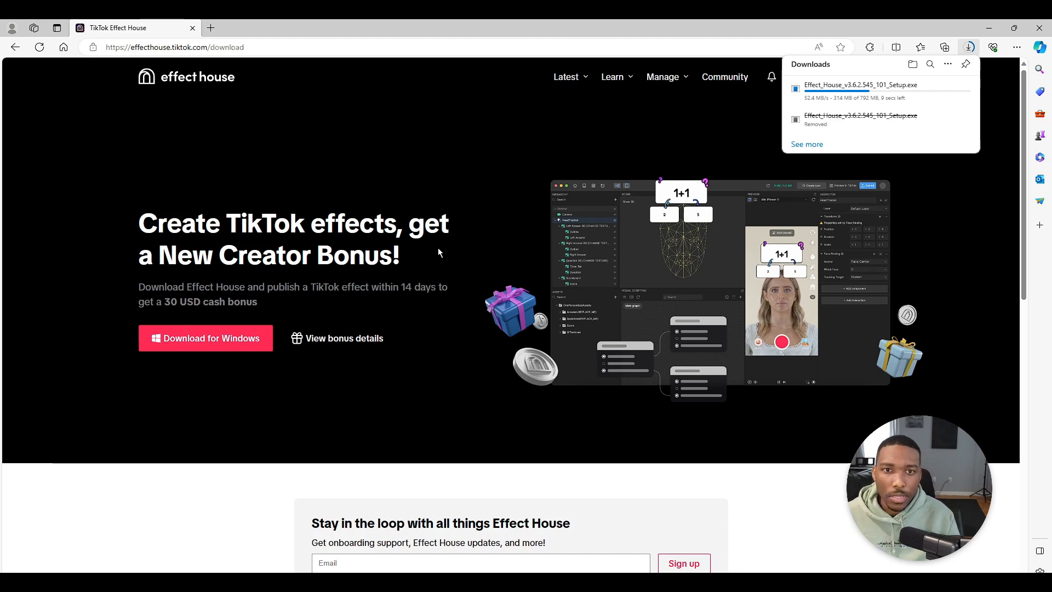
pyautogui.moveTo(455, 261)
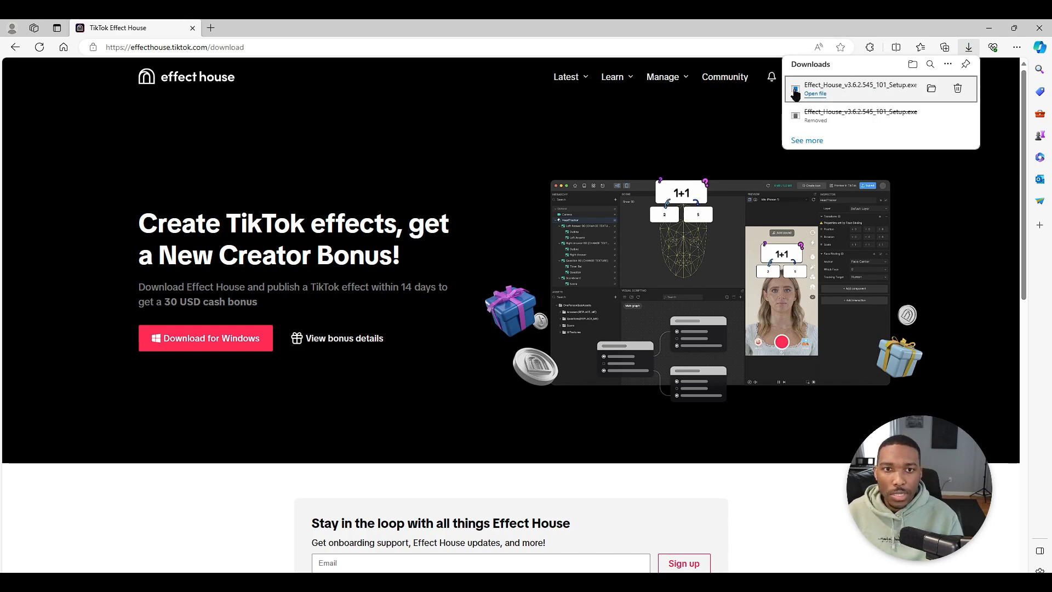
pyautogui.moveTo(698, 139)
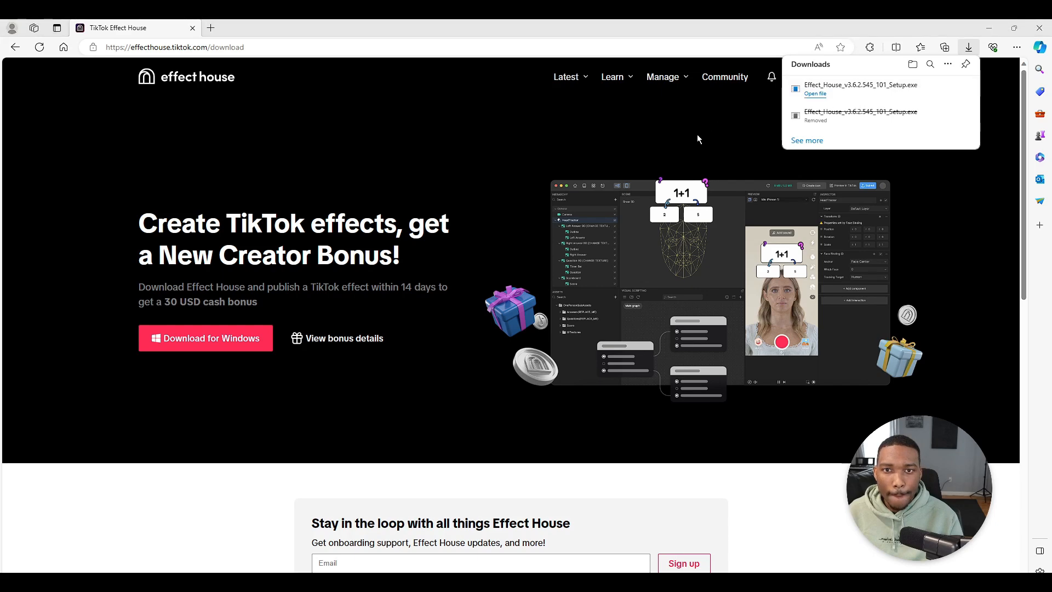
pyautogui.click(698, 139)
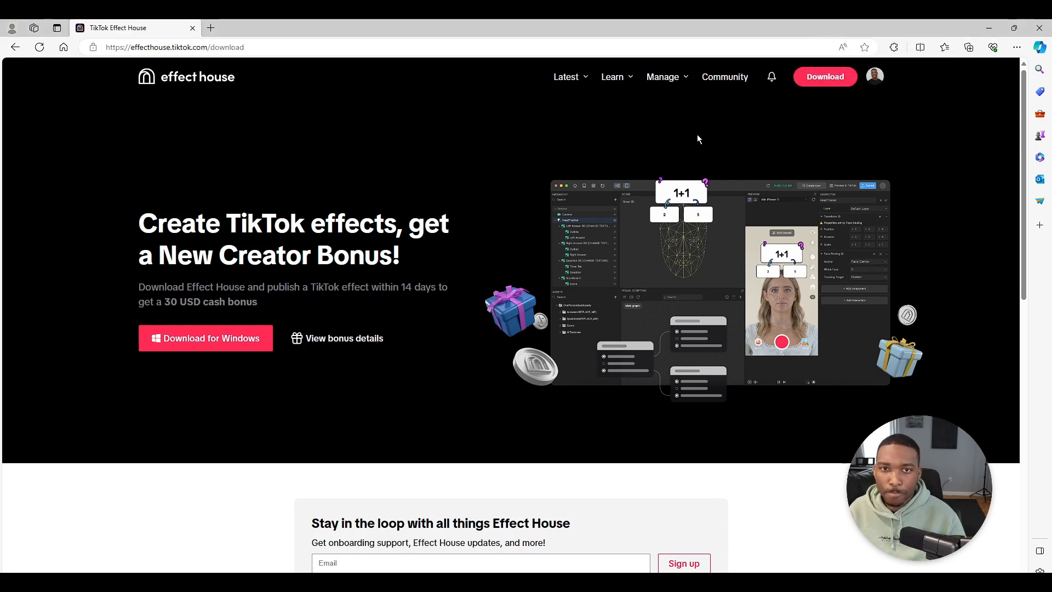
pyautogui.moveTo(697, 153)
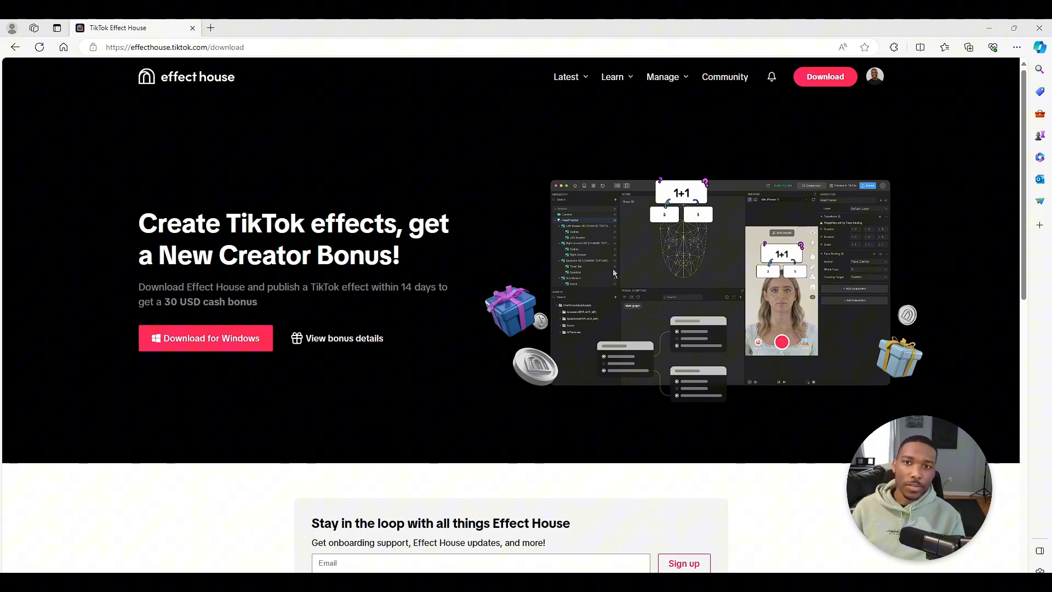
pyautogui.moveTo(493, 401)
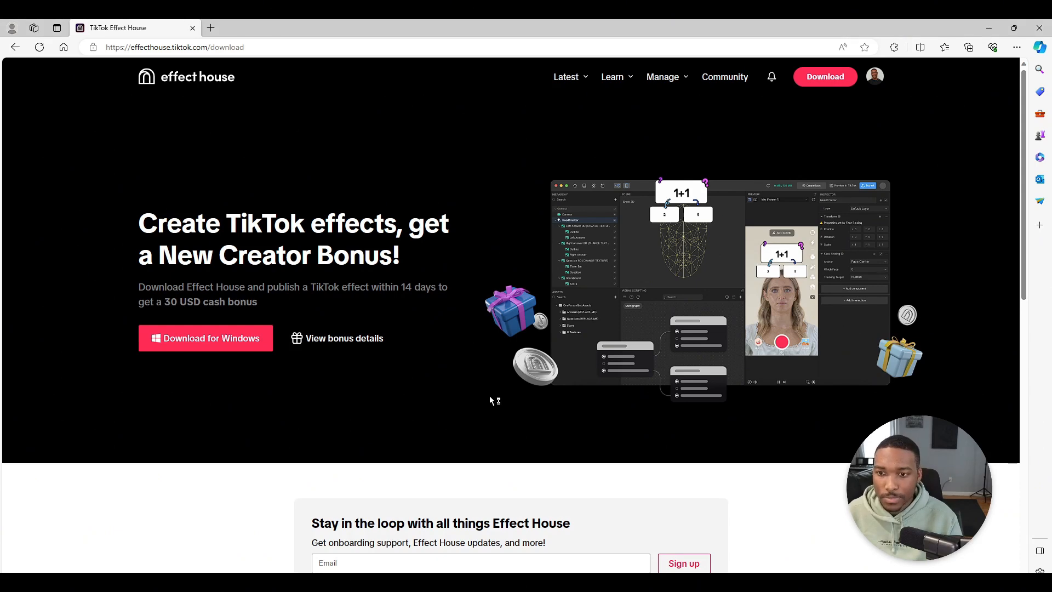
# Step: Run the downloaded setup file and install Effect House 3.6.2
pyautogui.click(205, 338)
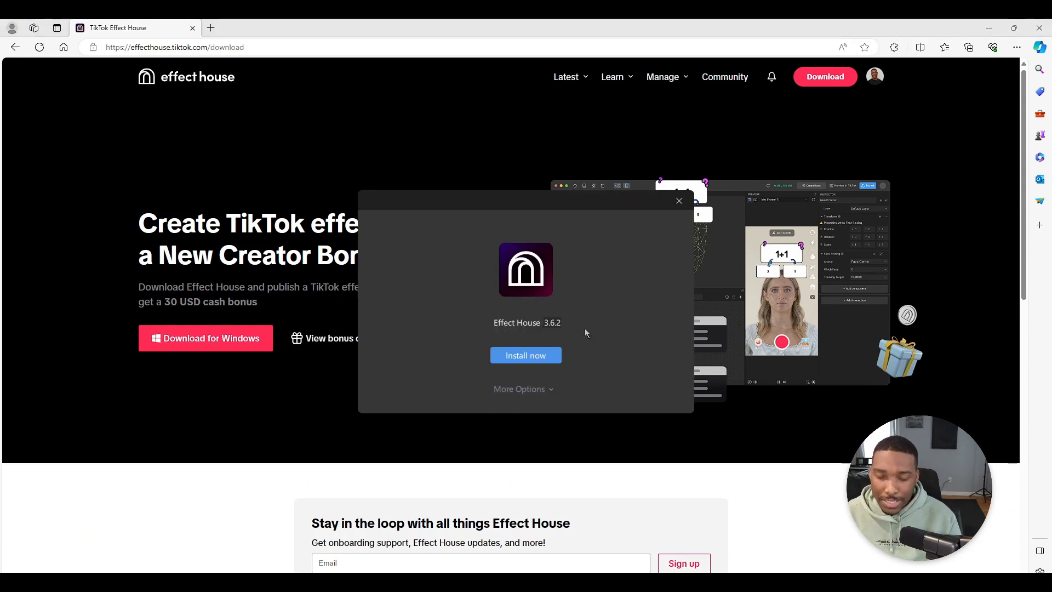
pyautogui.moveTo(548, 331)
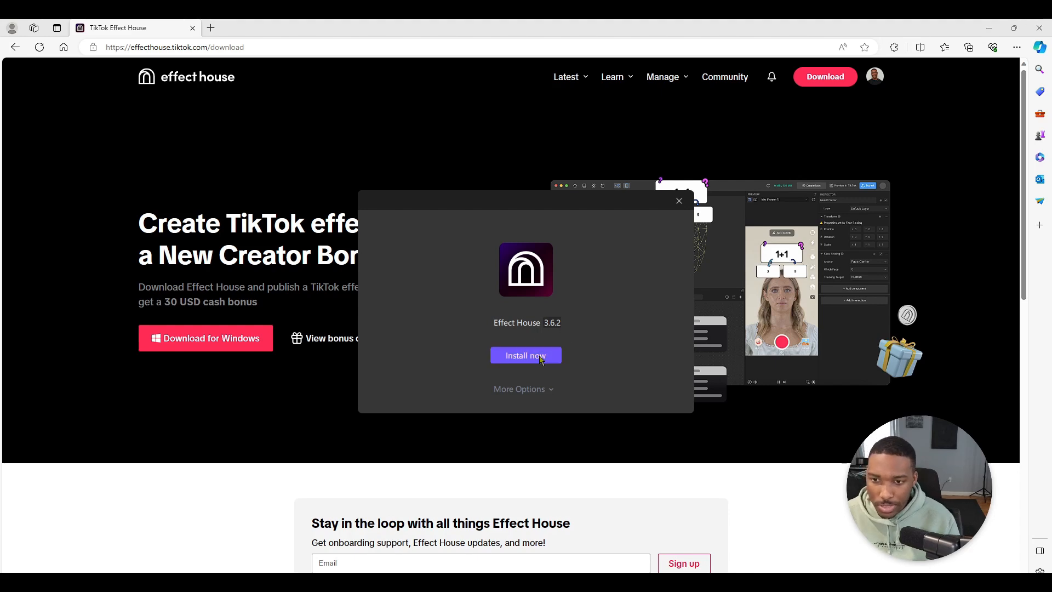
pyautogui.click(526, 355)
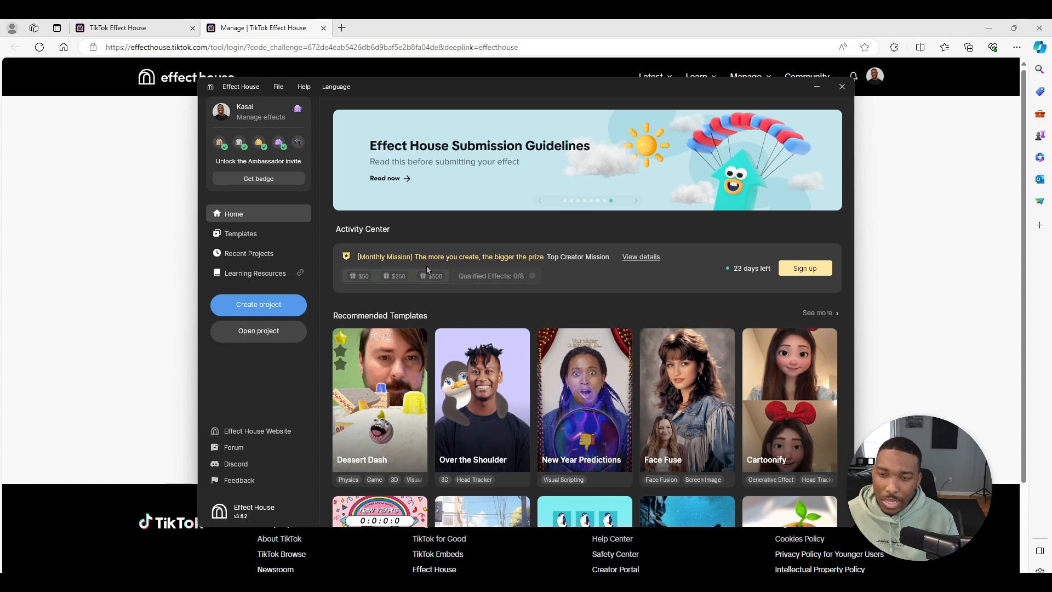
pyautogui.moveTo(484, 288)
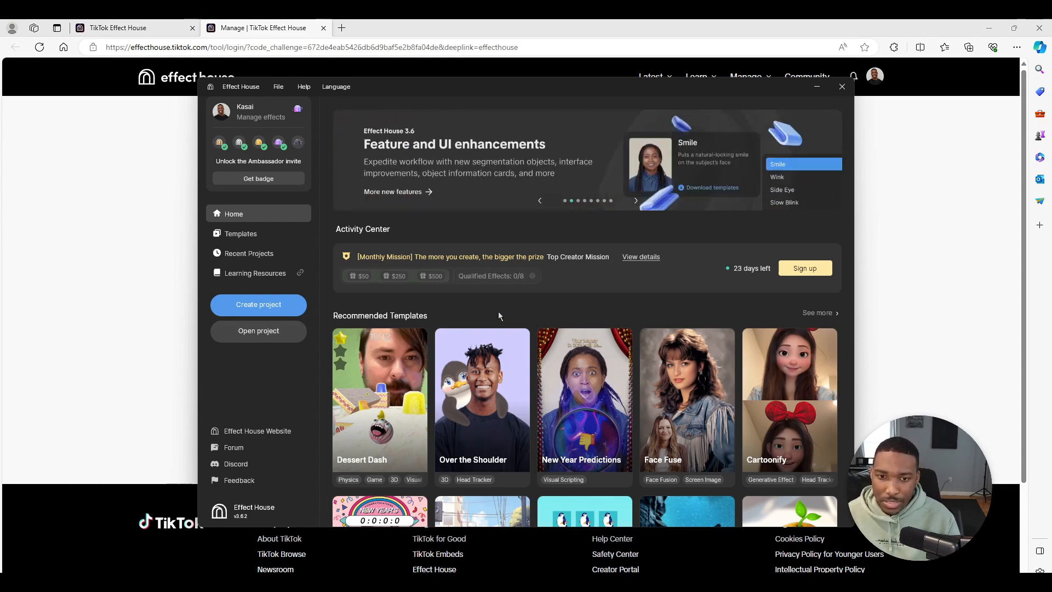
pyautogui.scroll(-3)
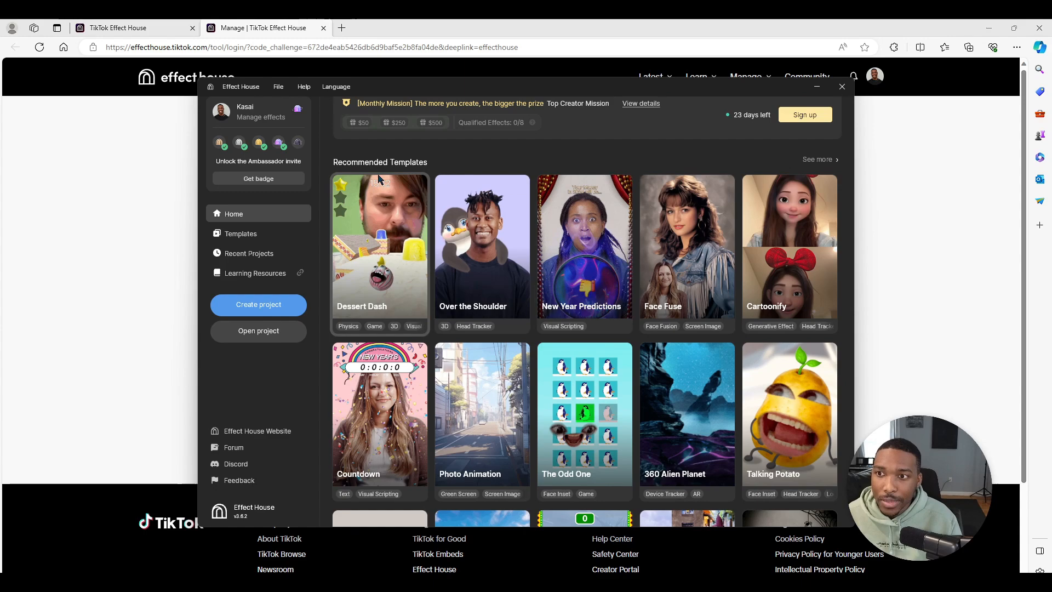
pyautogui.moveTo(391, 166)
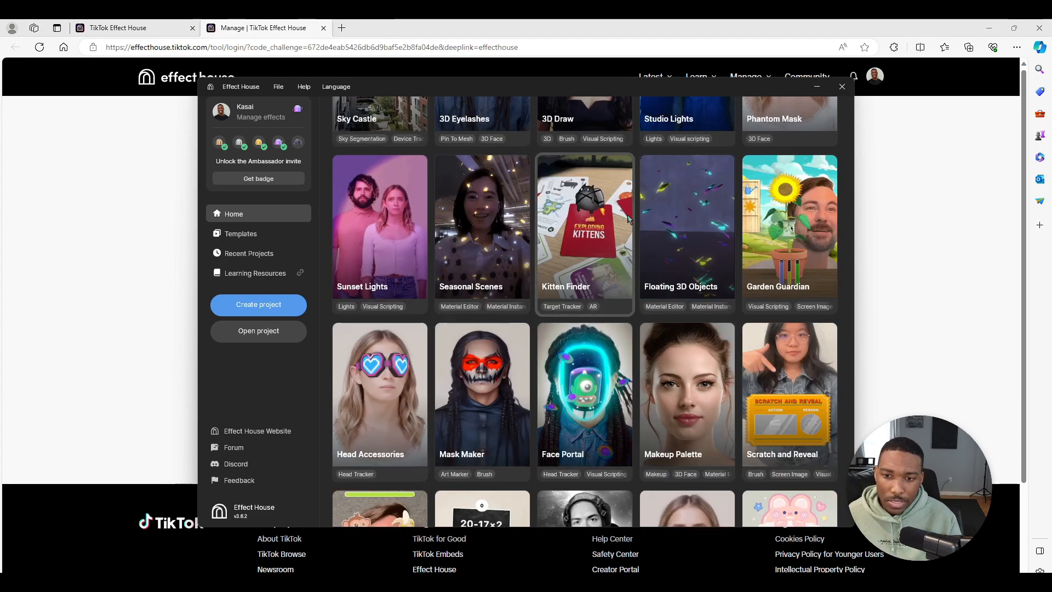
pyautogui.scroll(3)
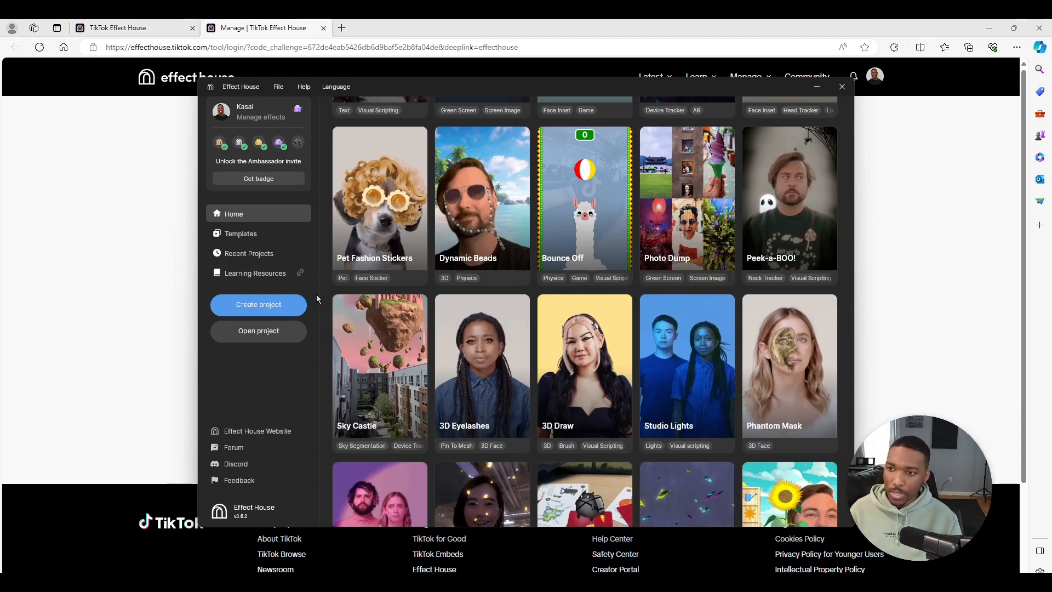
pyautogui.scroll(-3)
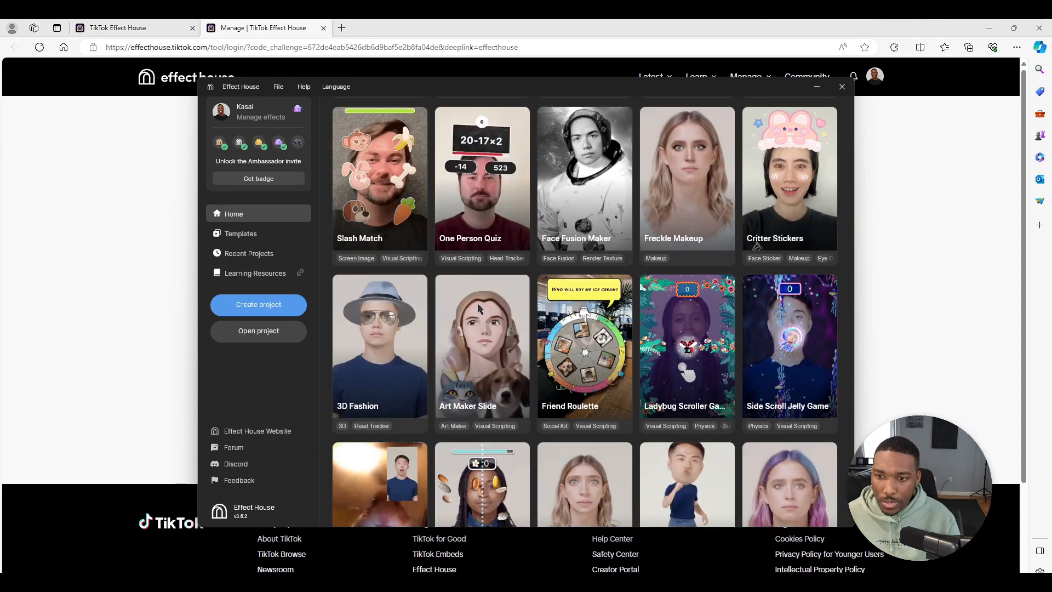
pyautogui.scroll(-3)
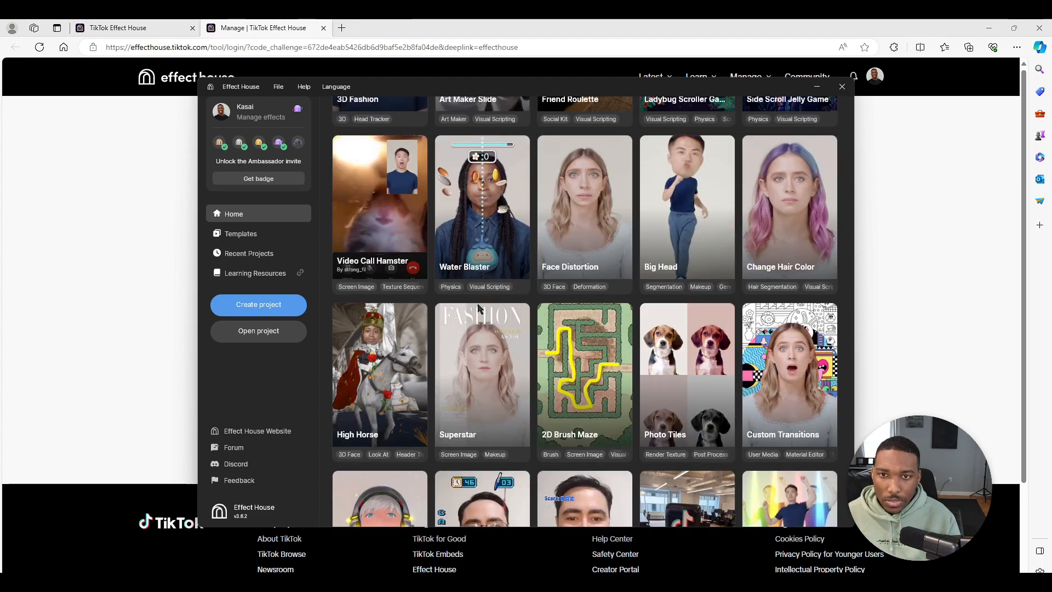
pyautogui.scroll(-3)
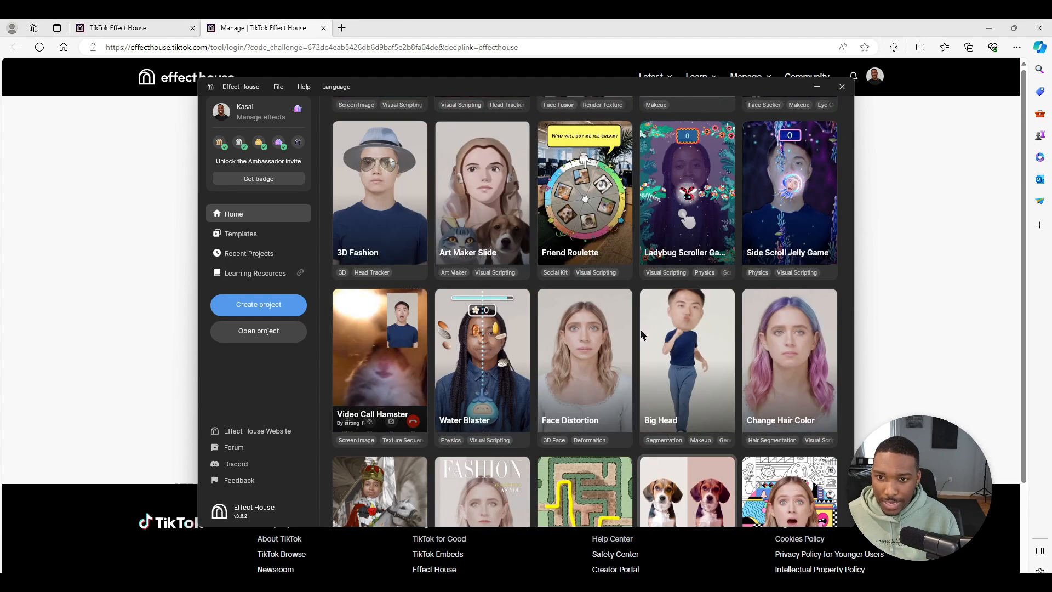
# Step: Open the Randomizer2D template as a new project from the Home page
pyautogui.click(240, 232)
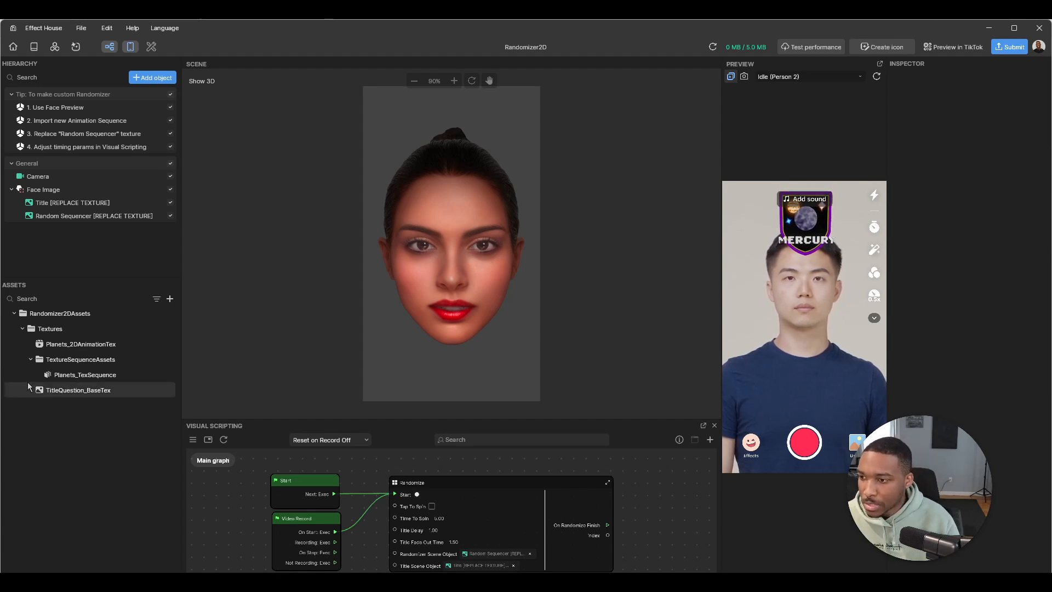
# Step: Delete the TextureSequenceAssets folder, leaving the sequencer with a missing texture
pyautogui.click(80, 359)
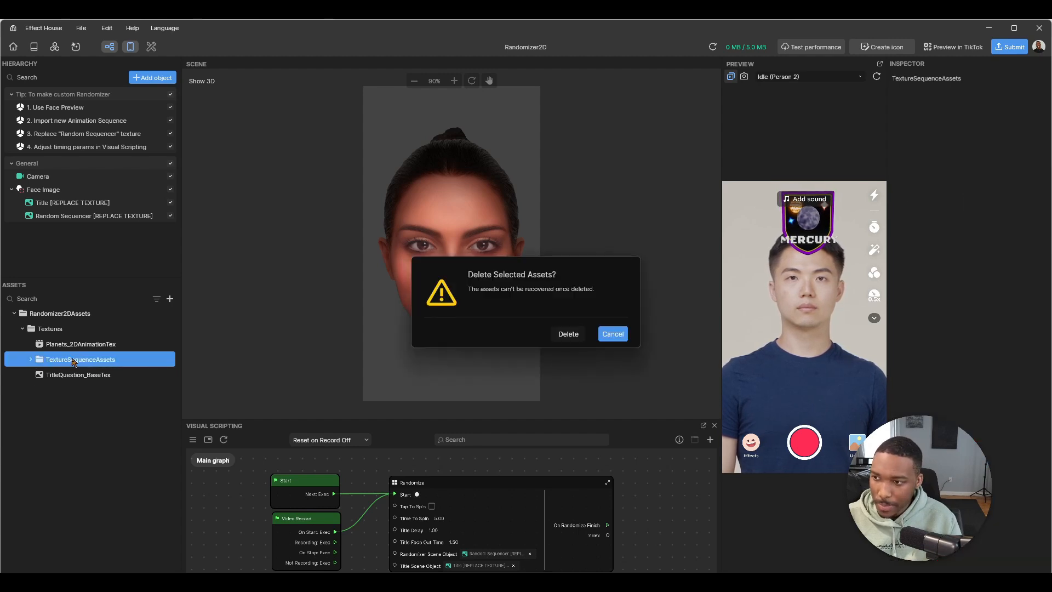
pyautogui.click(567, 333)
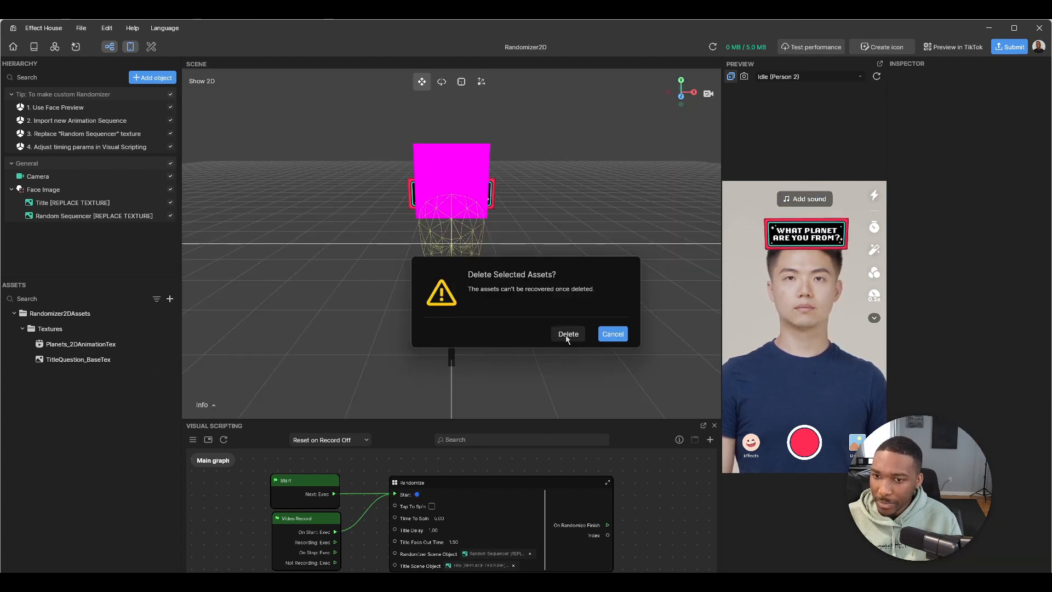
pyautogui.click(567, 333)
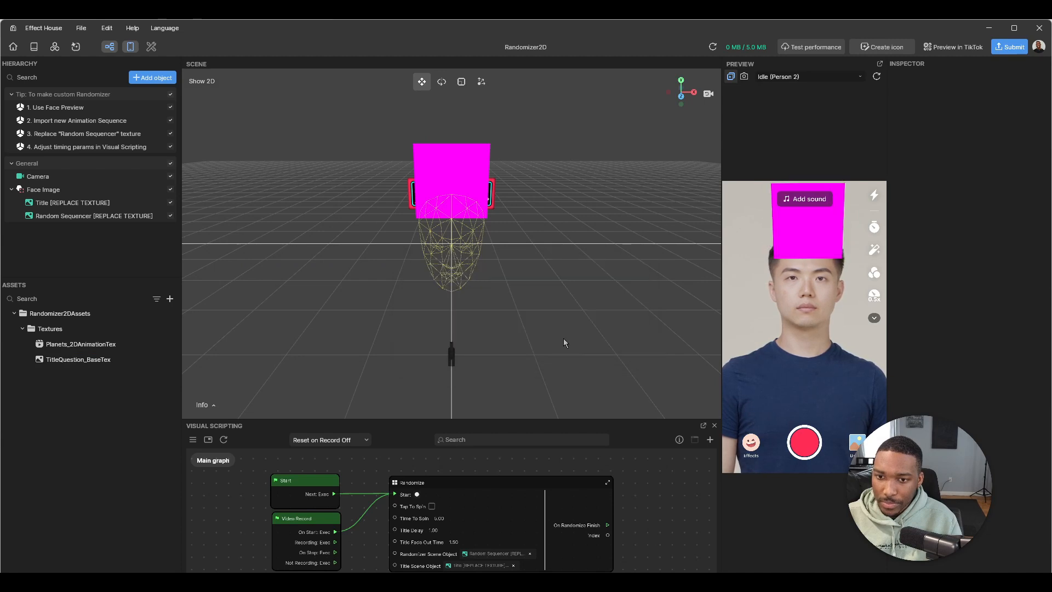
pyautogui.click(80, 343)
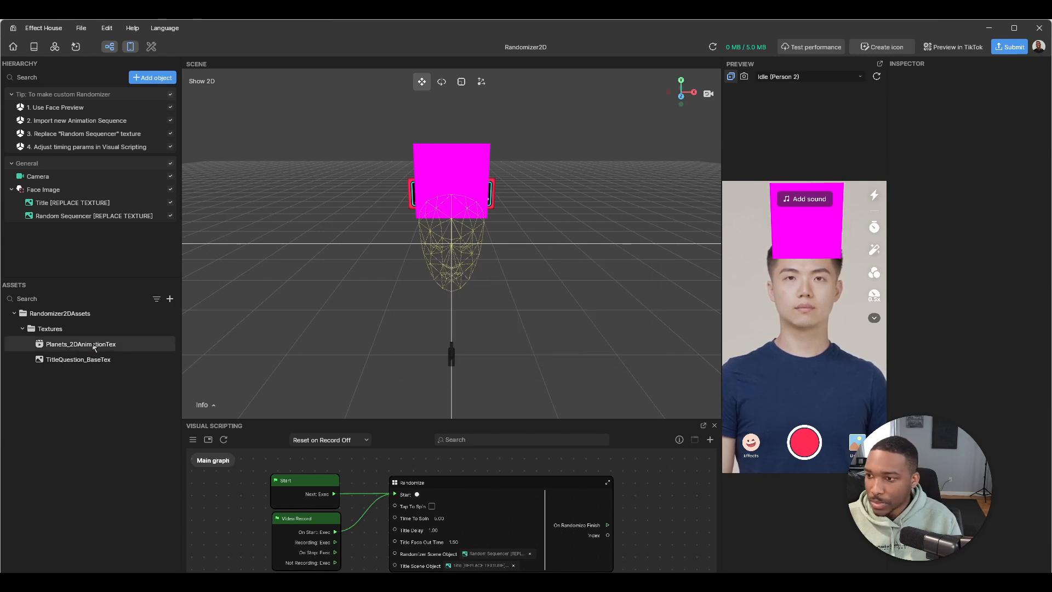
# Step: Import the basketball player headshot images as a new Texture Sequence asset
pyautogui.click(80, 343)
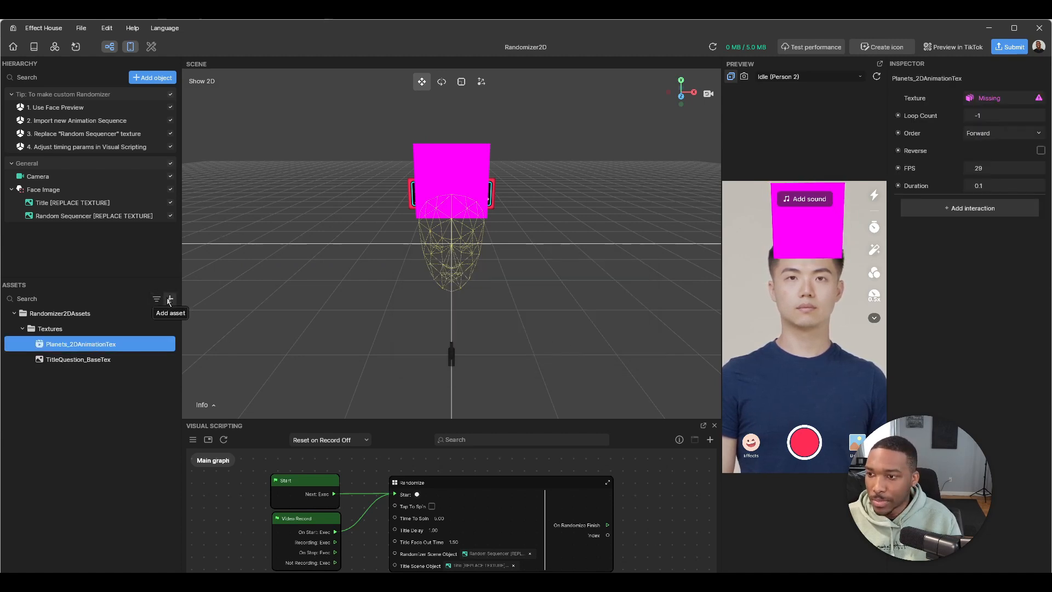
pyautogui.click(170, 298)
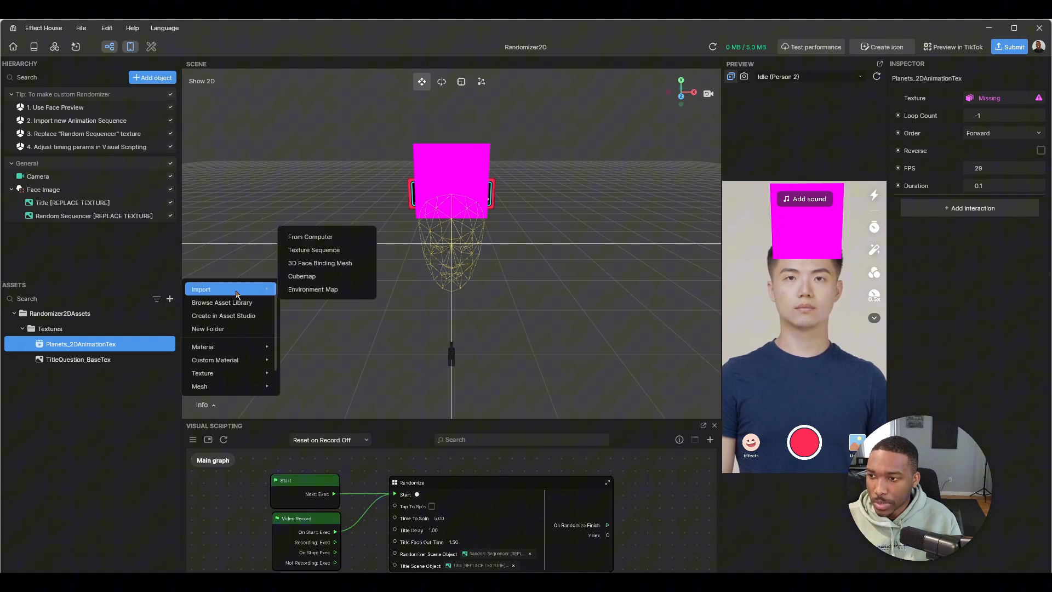
pyautogui.moveTo(315, 250)
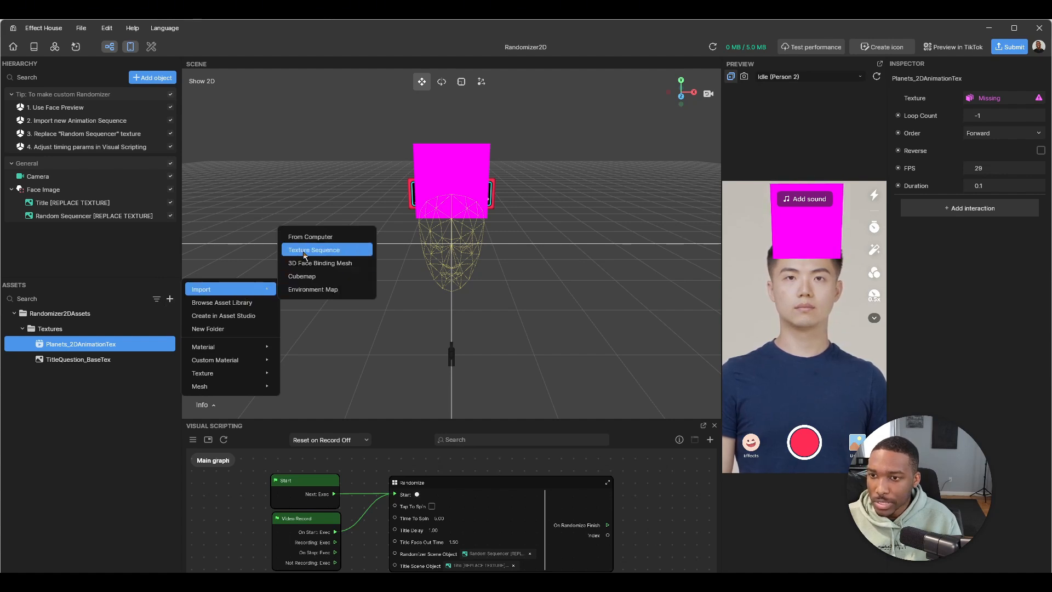
pyautogui.click(313, 236)
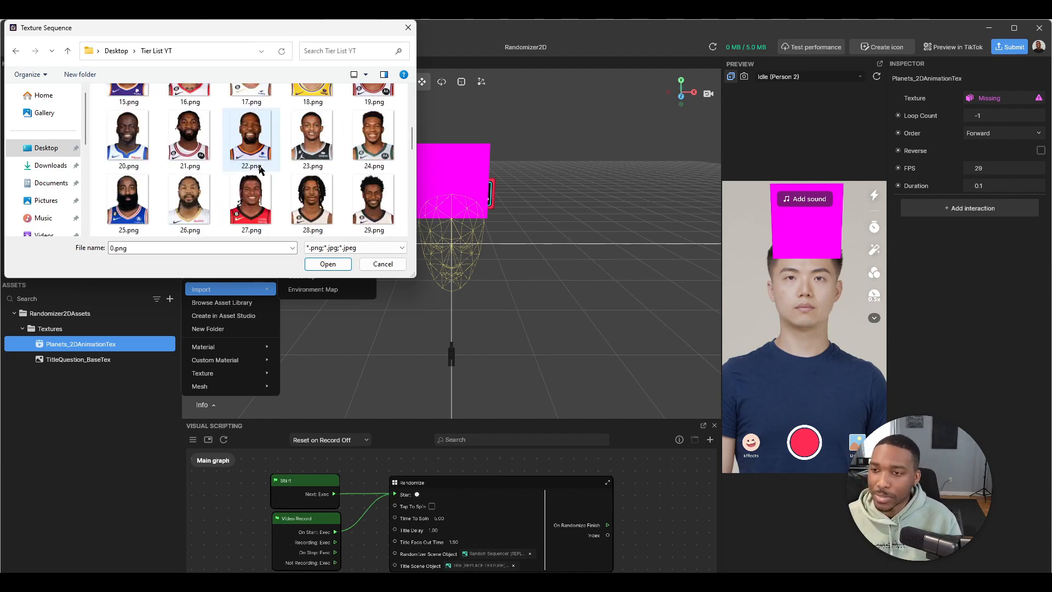
pyautogui.scroll(-3)
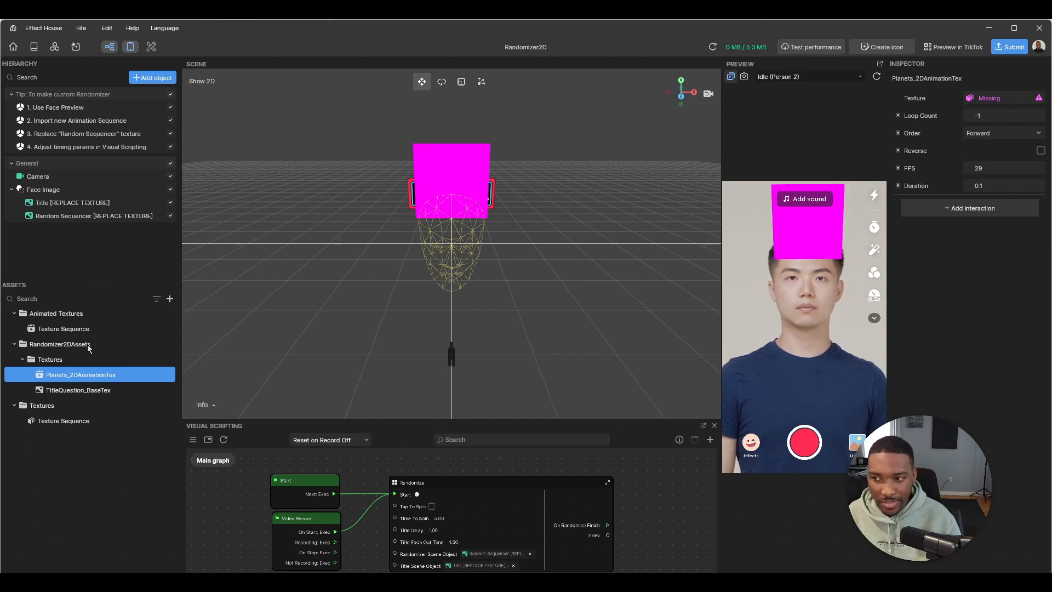
# Step: Rename the imported texture sequence to 'players'
pyautogui.click(64, 421)
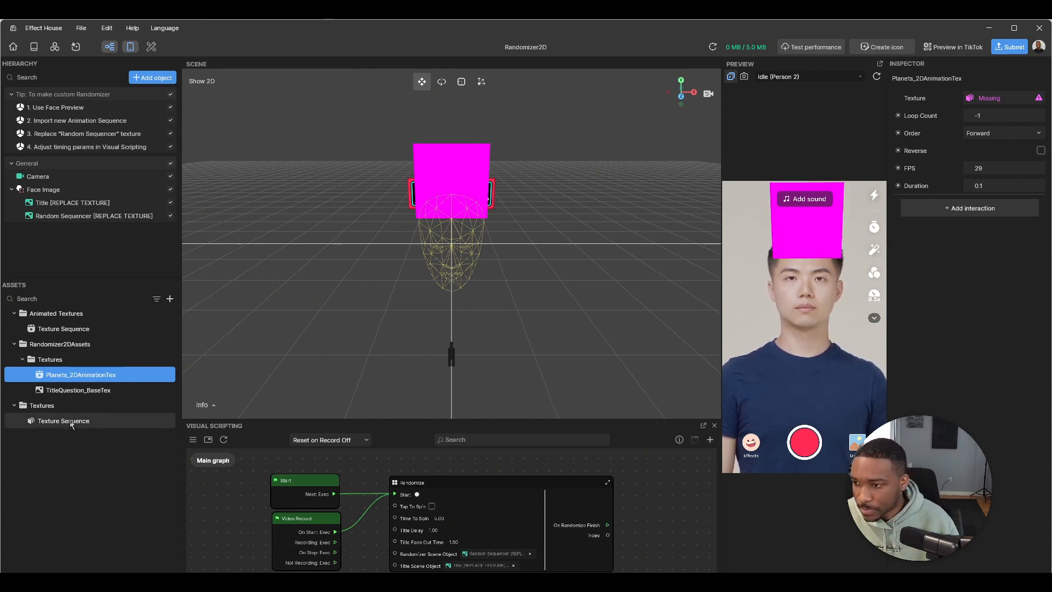
pyautogui.click(63, 421)
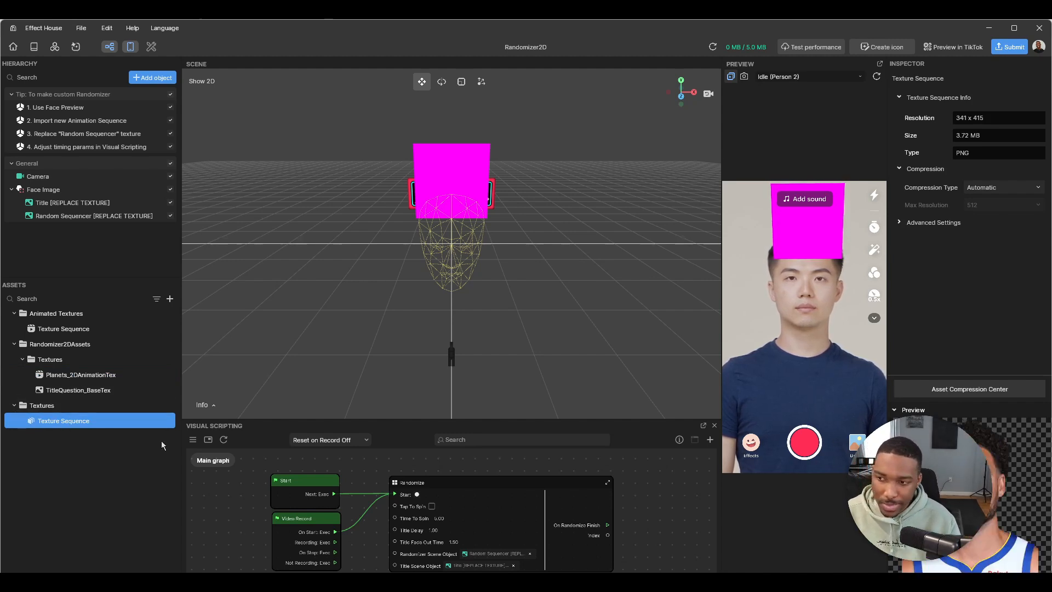
pyautogui.rightClick(64, 421)
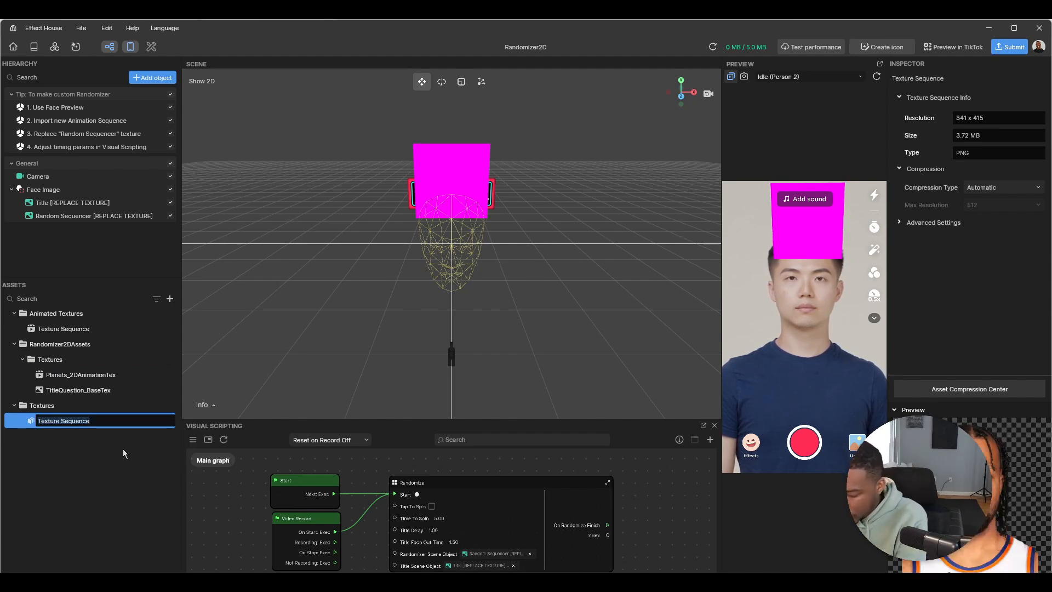
pyautogui.write('players')
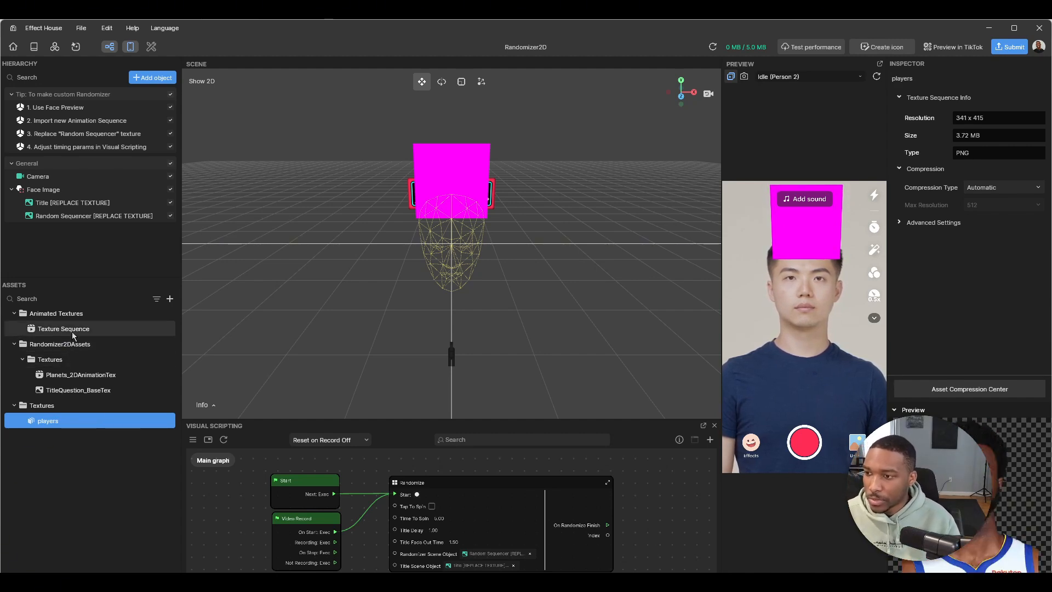
# Step: Assign the players sequence as the texture of Planets_2DAnimationTex
pyautogui.click(80, 375)
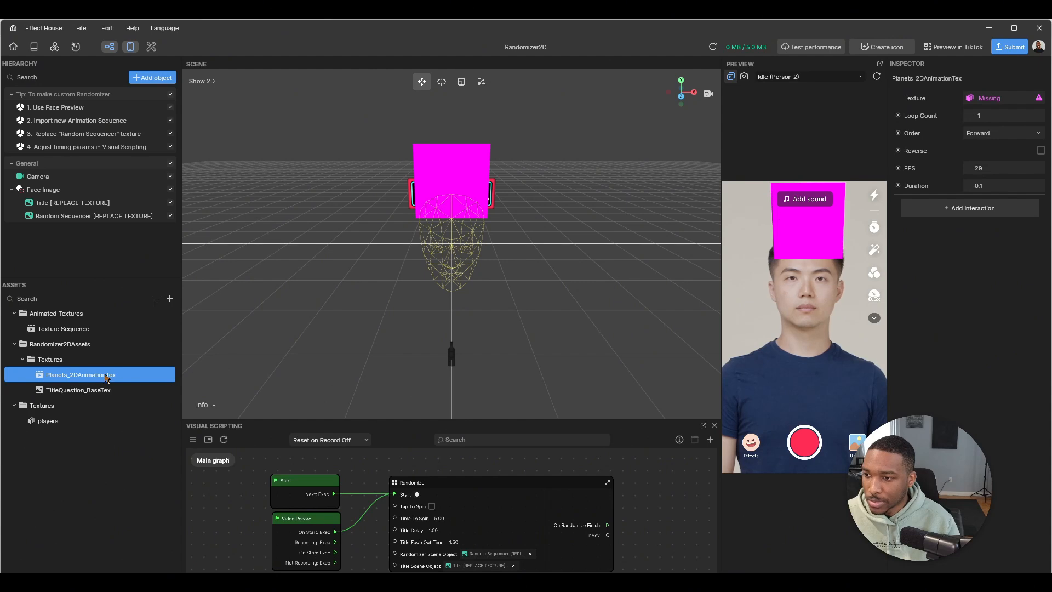
pyautogui.click(988, 98)
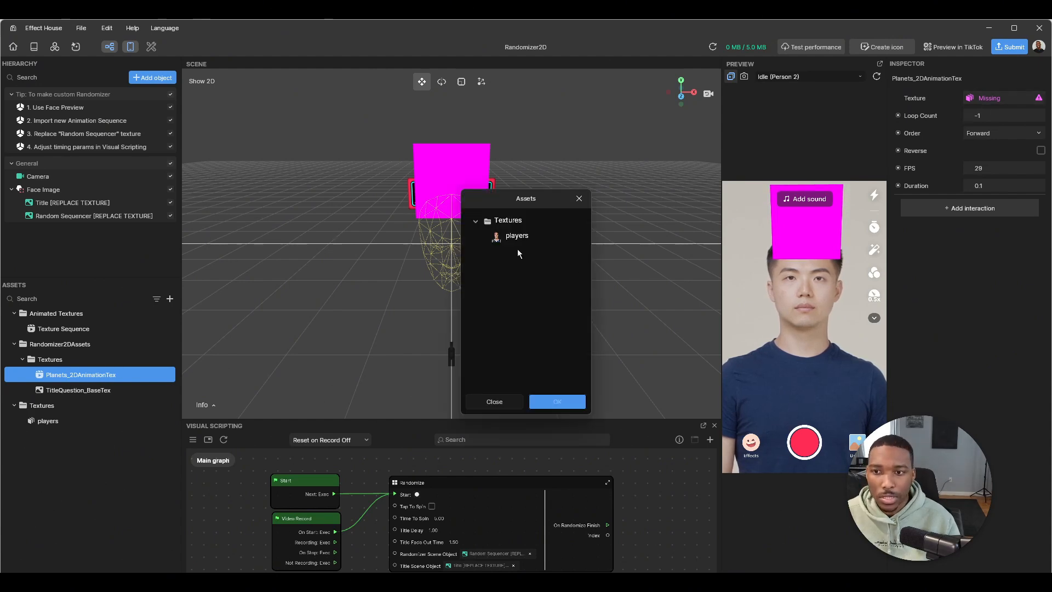
pyautogui.click(516, 236)
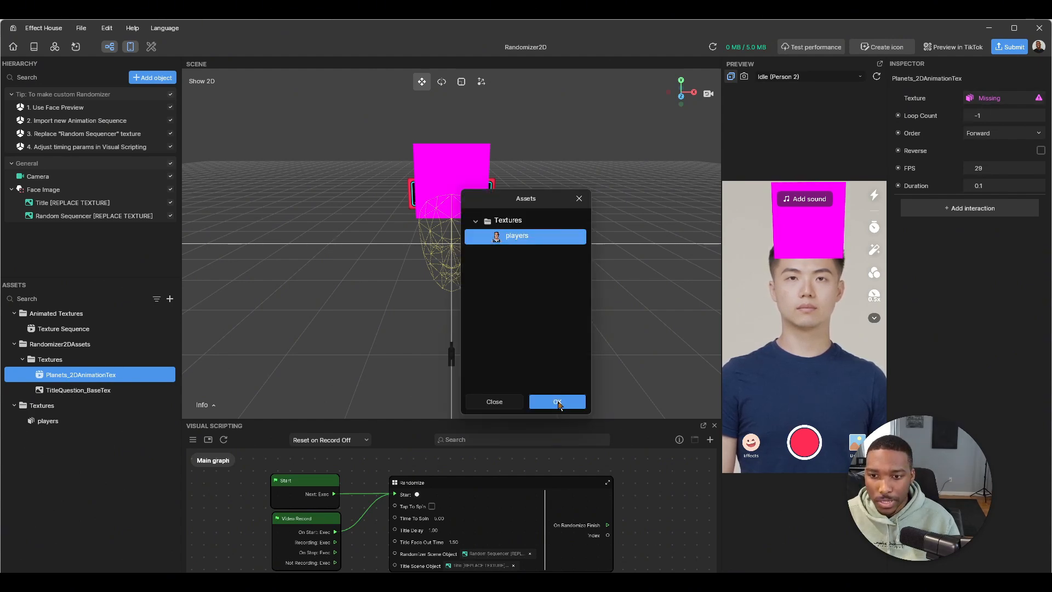
pyautogui.click(557, 402)
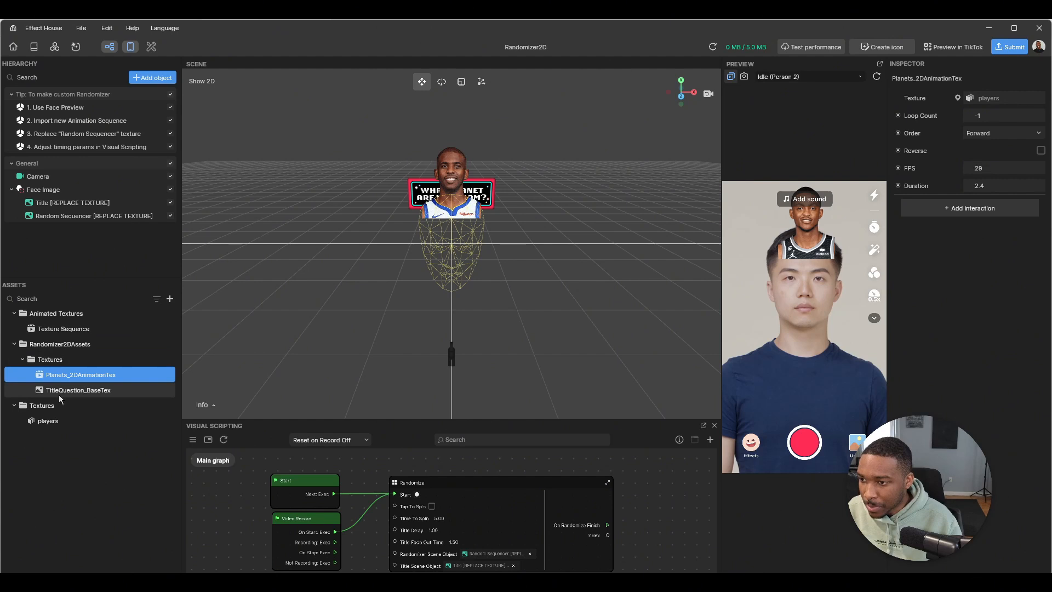
# Step: Replace TitleQuestion_BaseTex with the imported cover image as the Title's texture
pyautogui.click(78, 390)
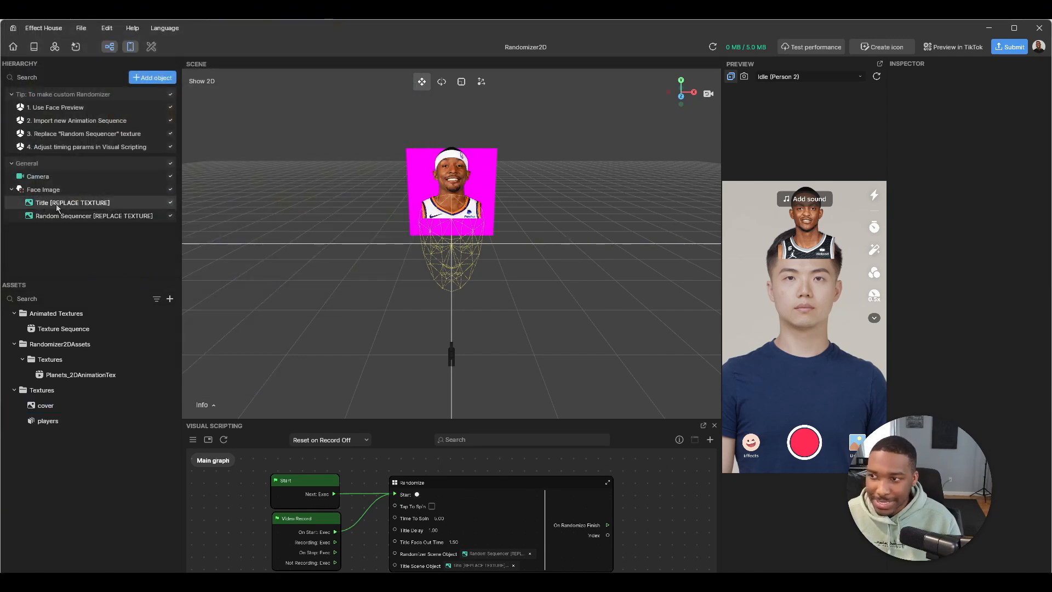
pyautogui.click(72, 202)
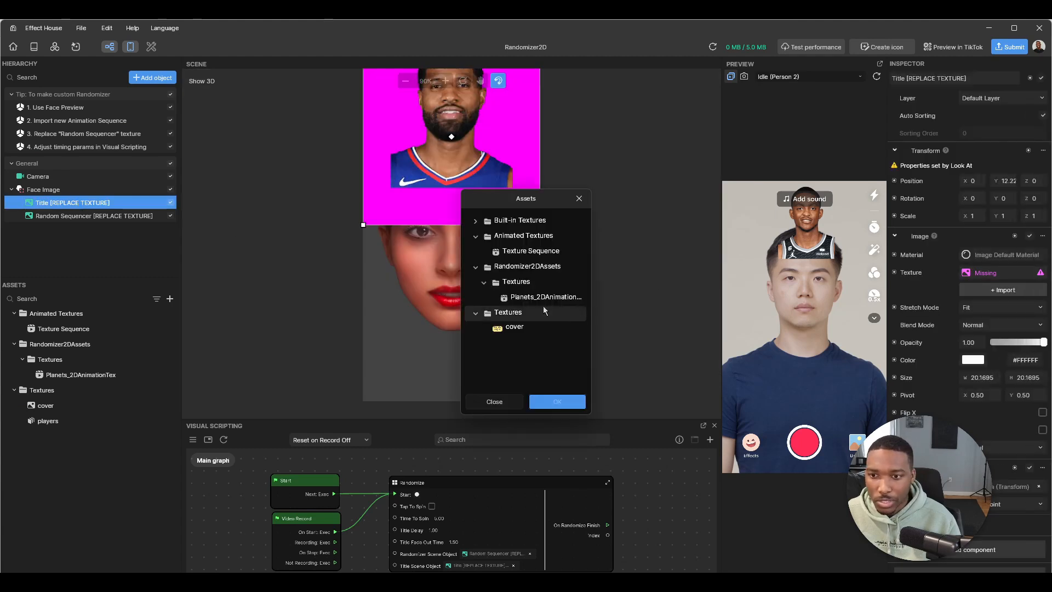
pyautogui.click(557, 401)
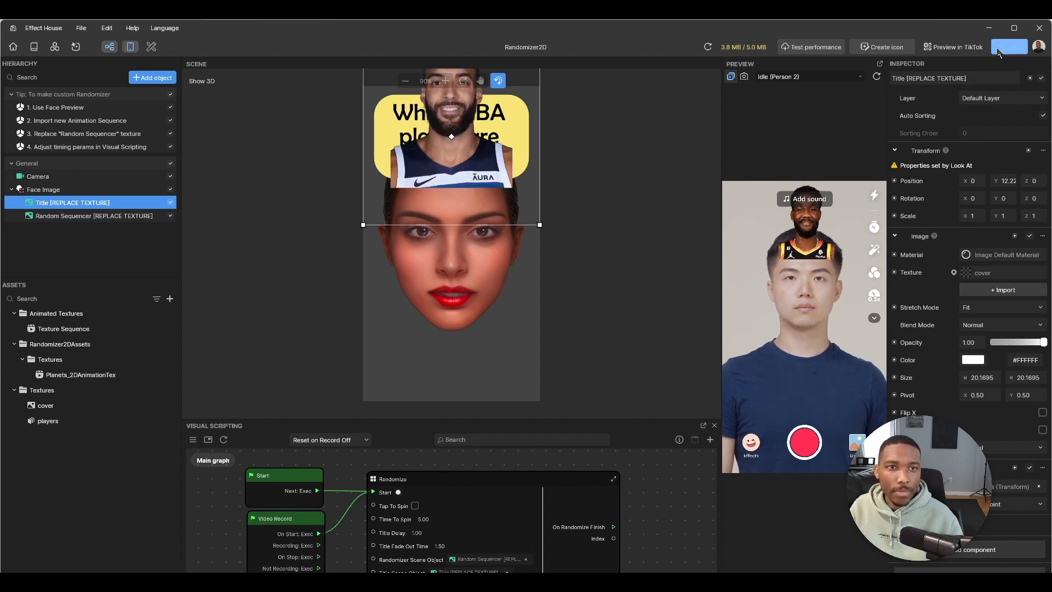
# Step: Bring up the publish dialog via the Submit button
pyautogui.click(1009, 46)
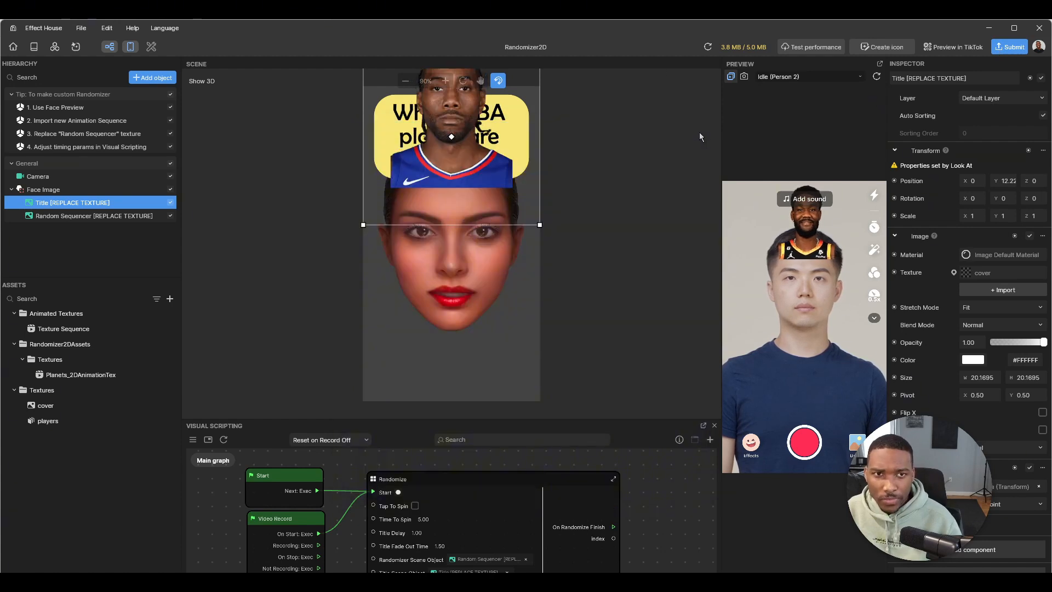
pyautogui.click(952, 47)
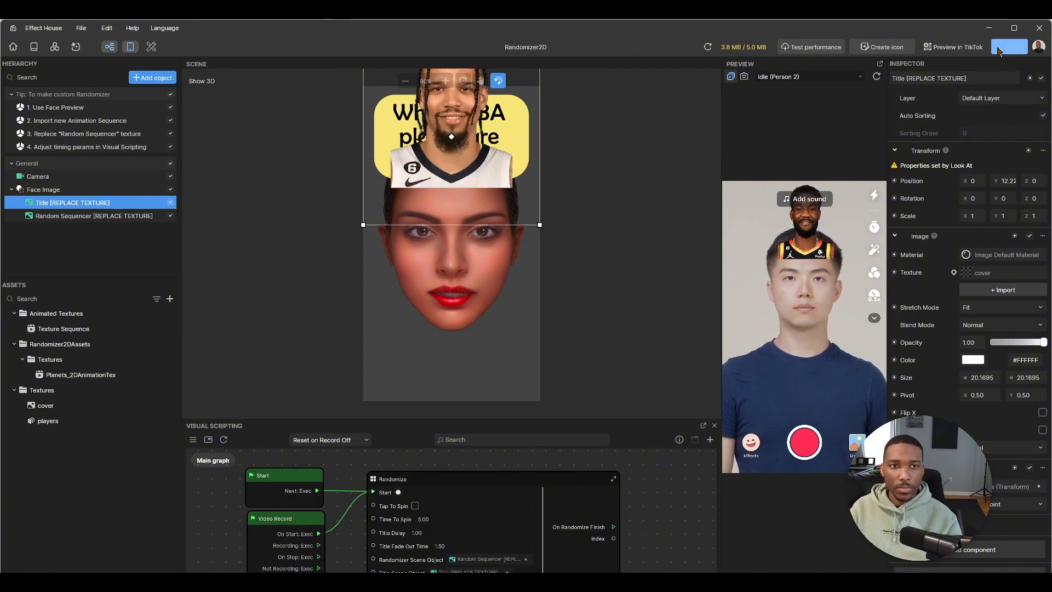
pyautogui.click(1010, 46)
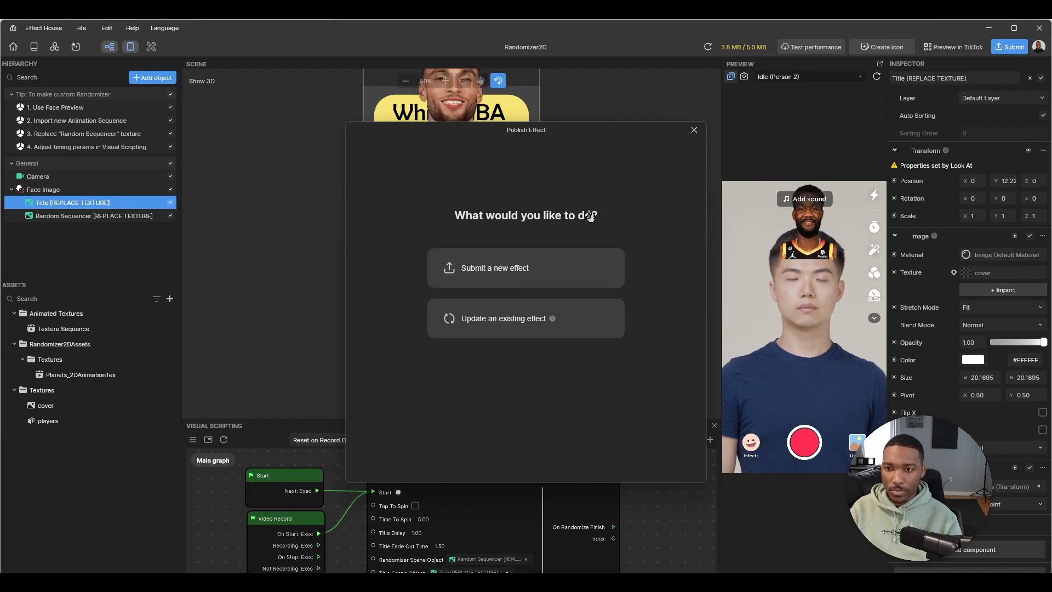
# Step: Start a new Community Effect submission and begin creating its icon
pyautogui.click(494, 267)
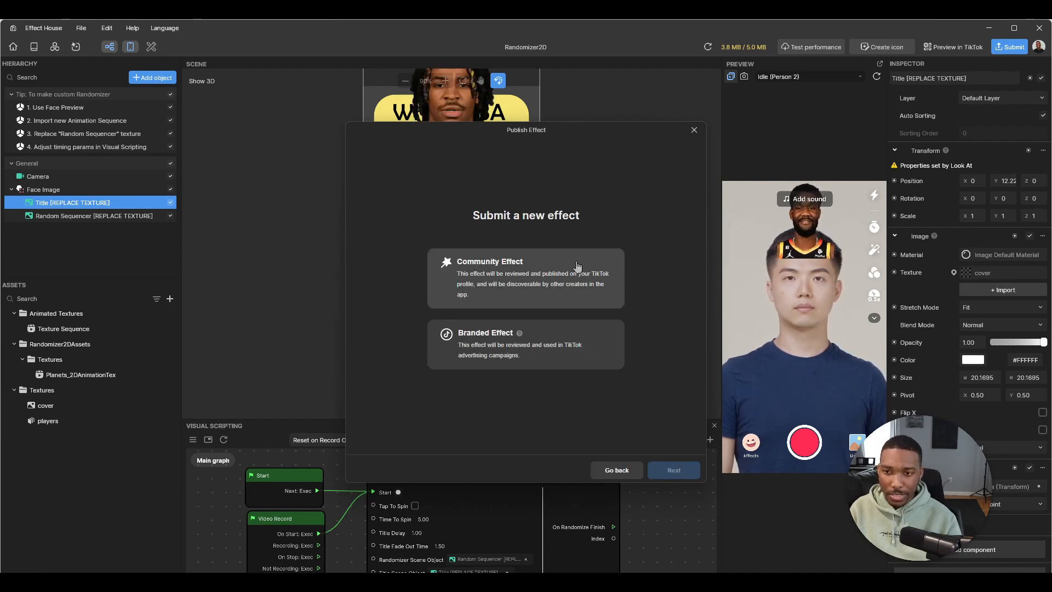
pyautogui.click(525, 277)
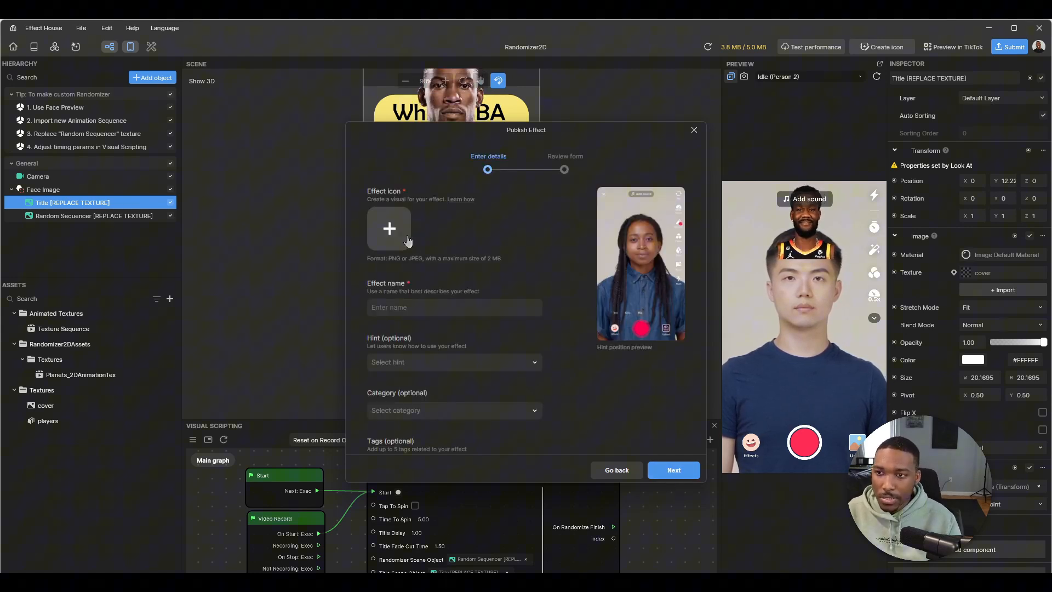
pyautogui.click(389, 228)
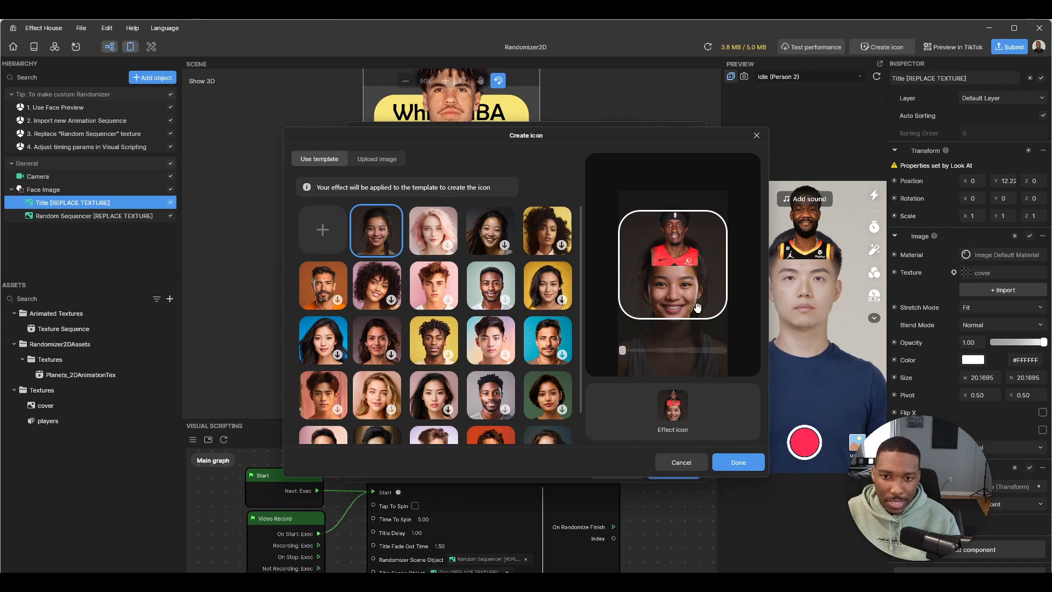
# Step: Generate the effect icon from the first template face and accept it
pyautogui.click(376, 159)
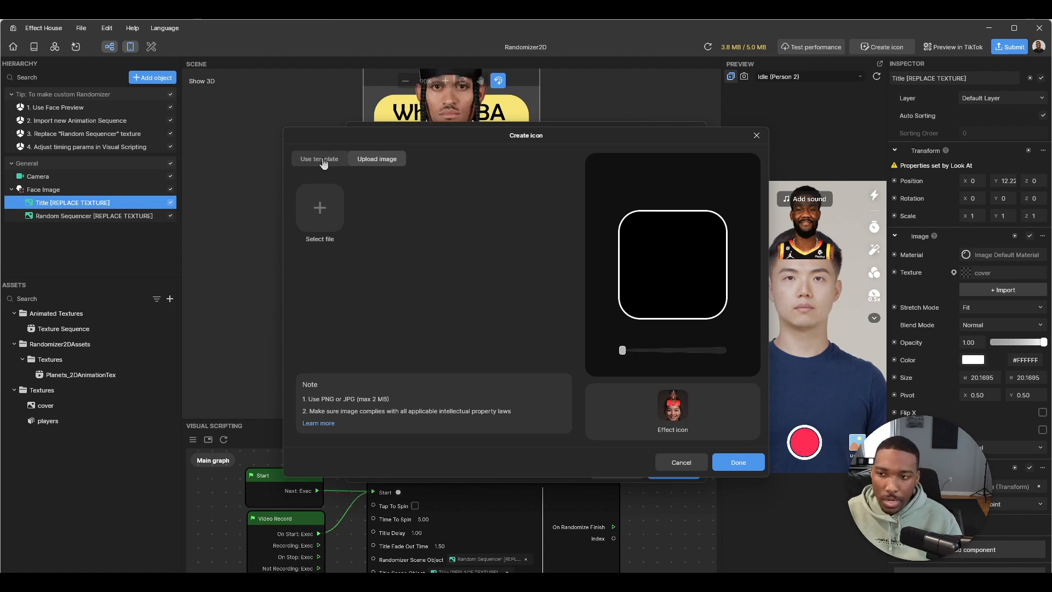
pyautogui.click(319, 158)
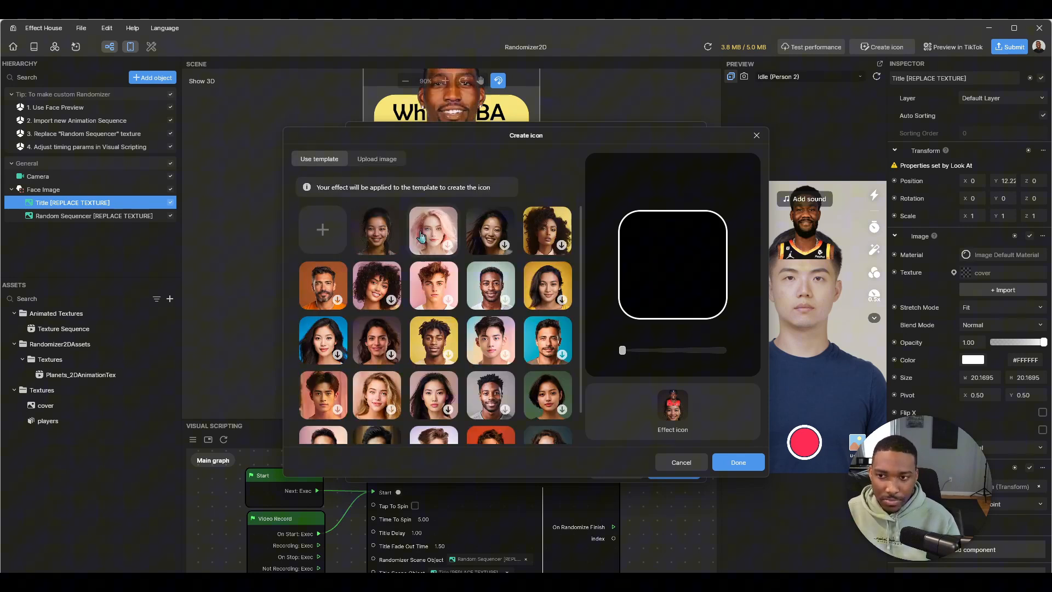
pyautogui.click(375, 230)
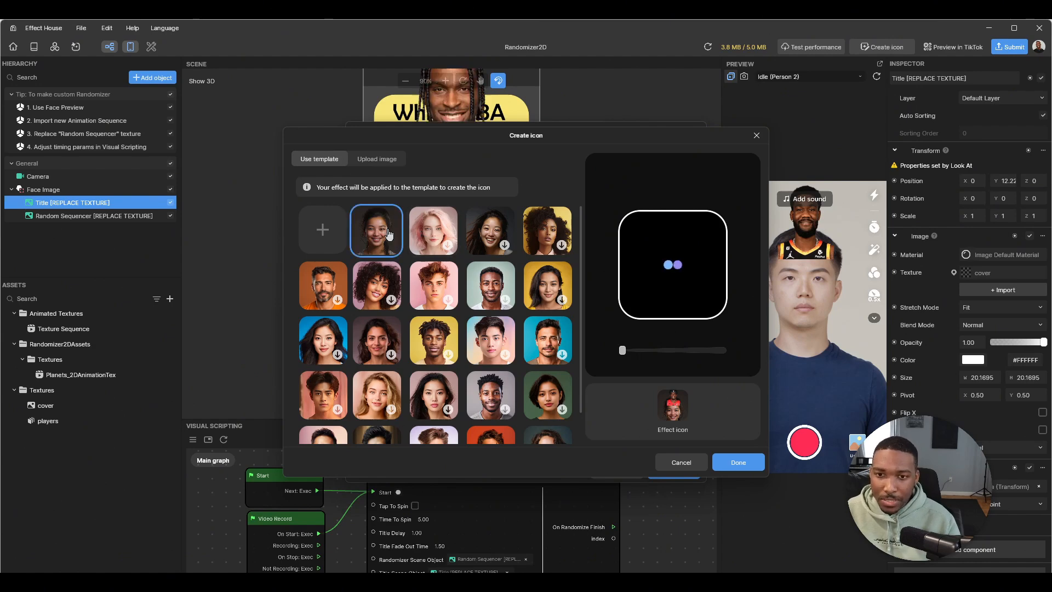
pyautogui.click(376, 230)
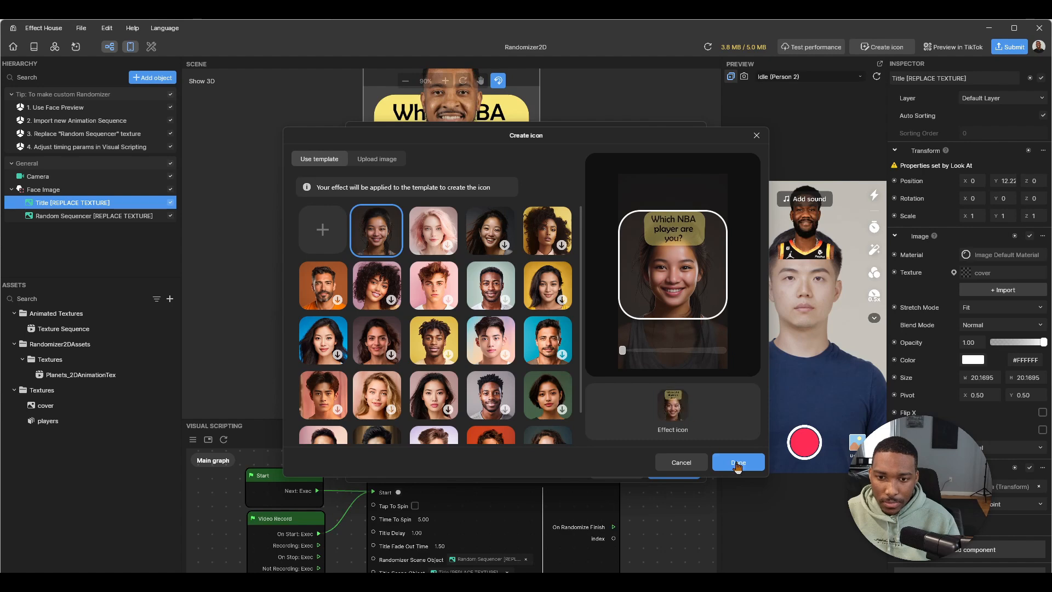
pyautogui.click(737, 462)
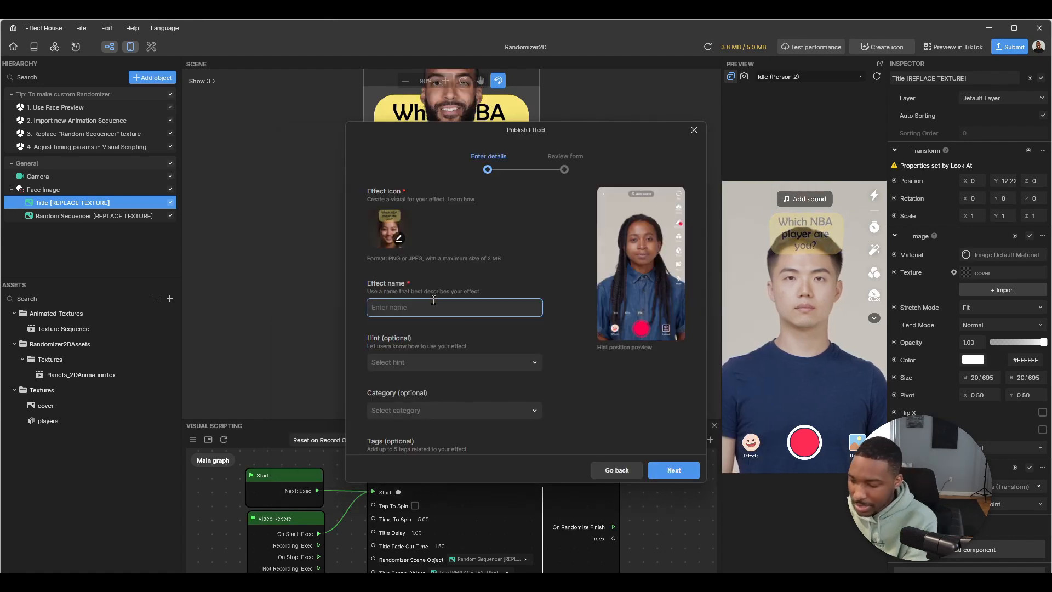
# Step: Start entering the effect name 'What NBA player' in the publish form
pyautogui.write('Whart')
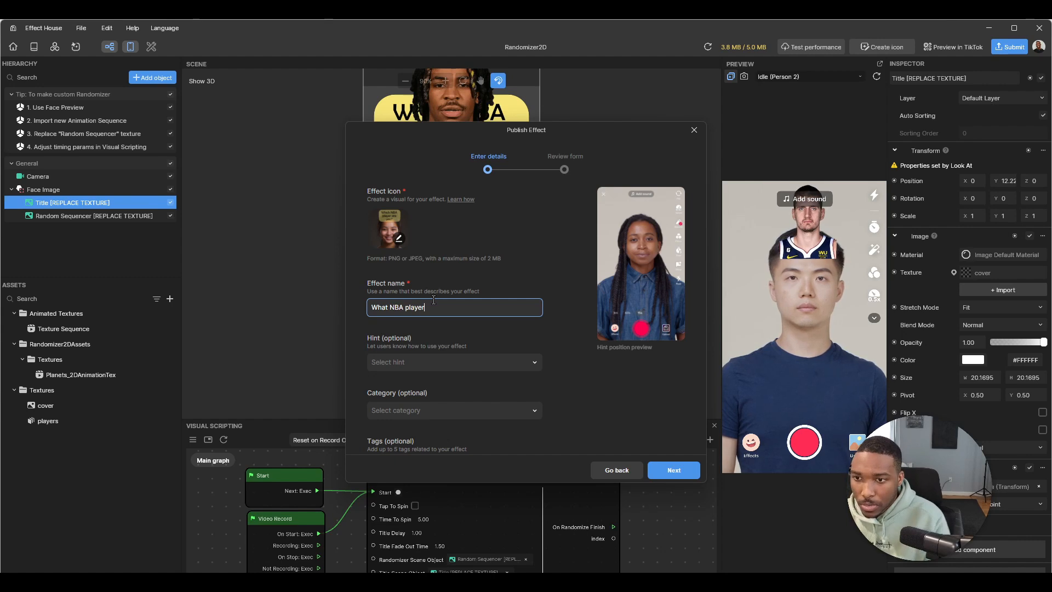
# Step: Set the usage hint to 'Select 15s video' after first trying 'Tap screen', then check the Challenge options
pyautogui.click(454, 362)
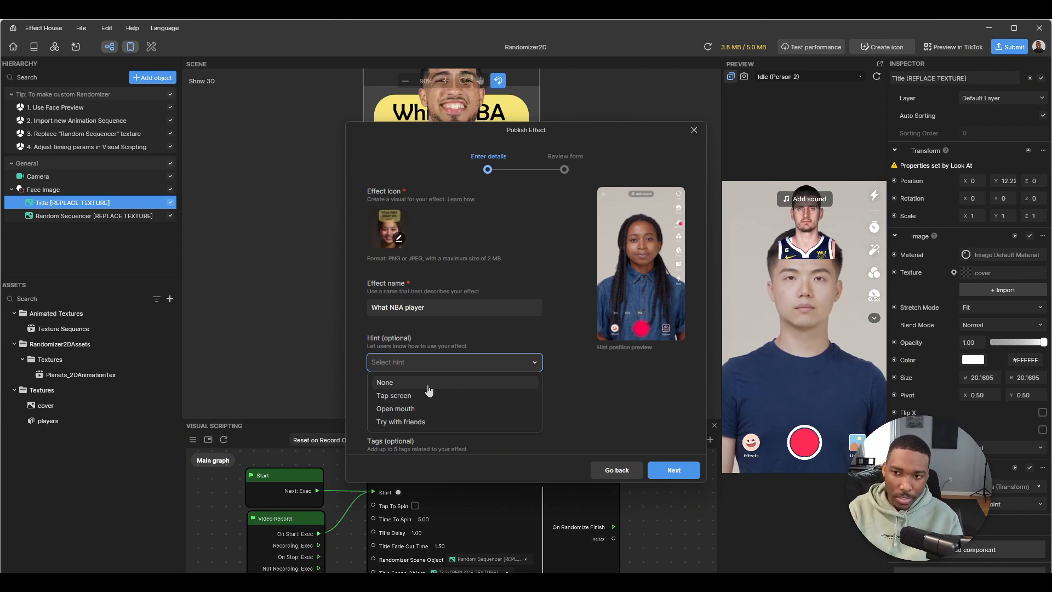
pyautogui.click(394, 396)
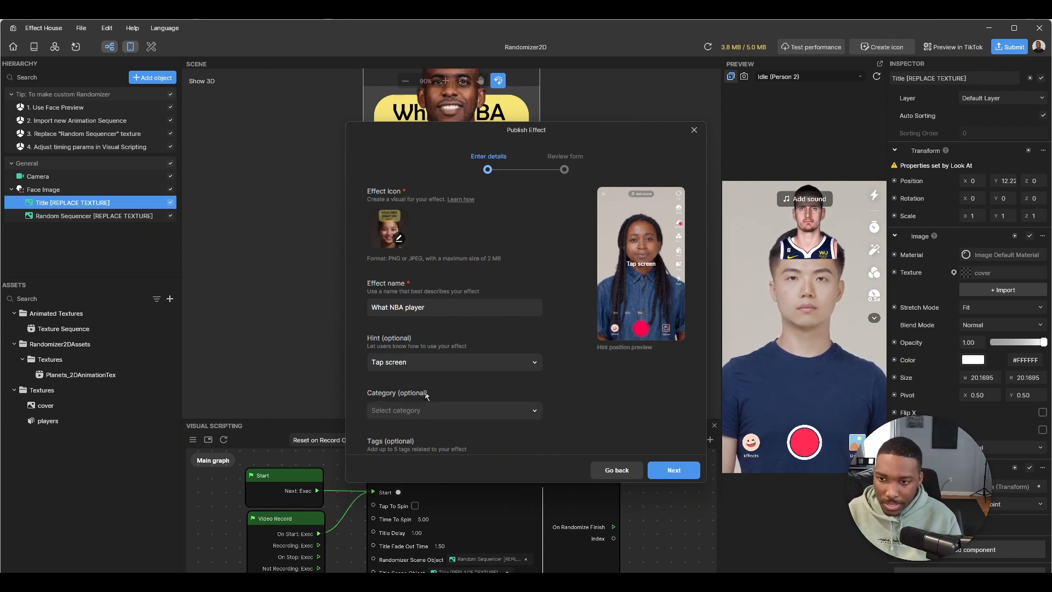
pyautogui.click(453, 361)
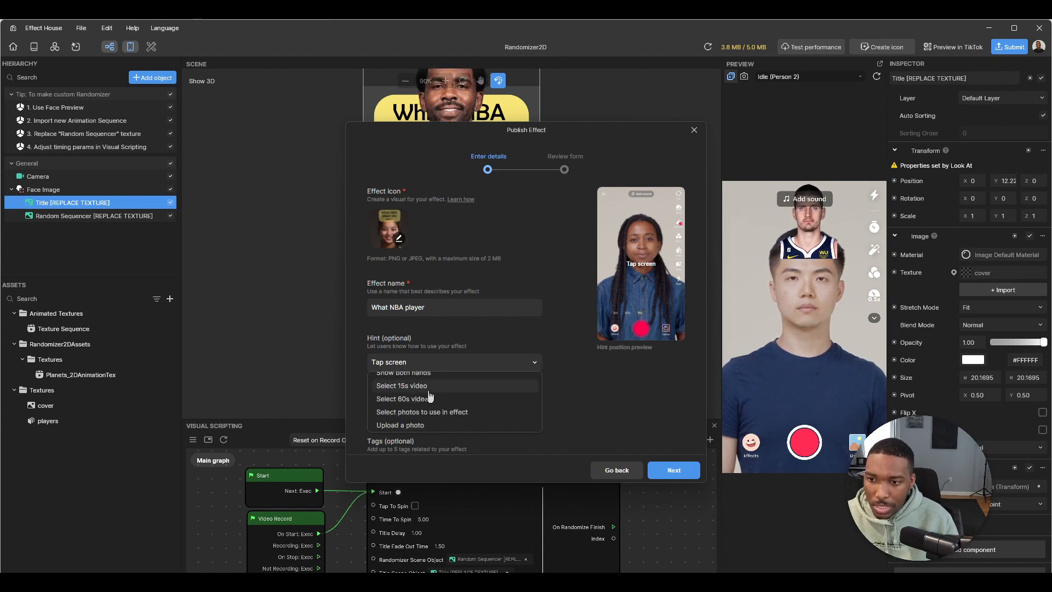
pyautogui.click(401, 384)
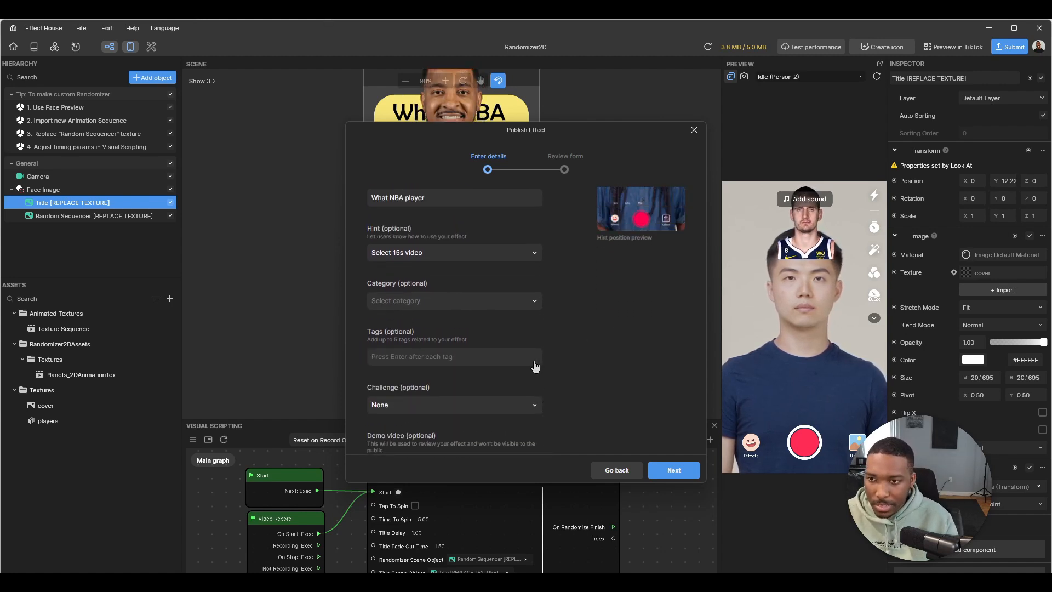
pyautogui.click(454, 301)
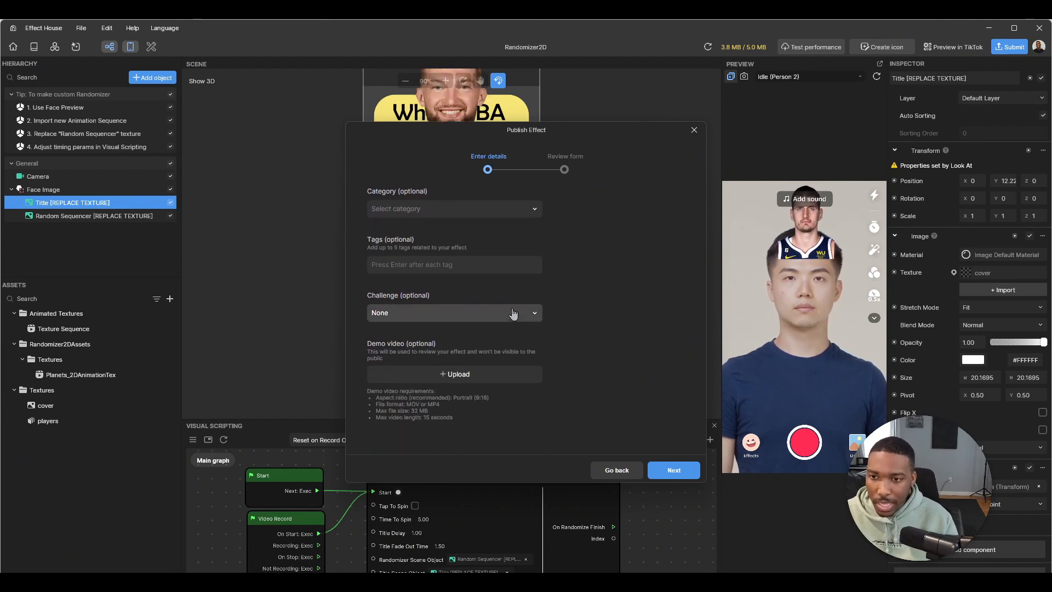
pyautogui.click(453, 312)
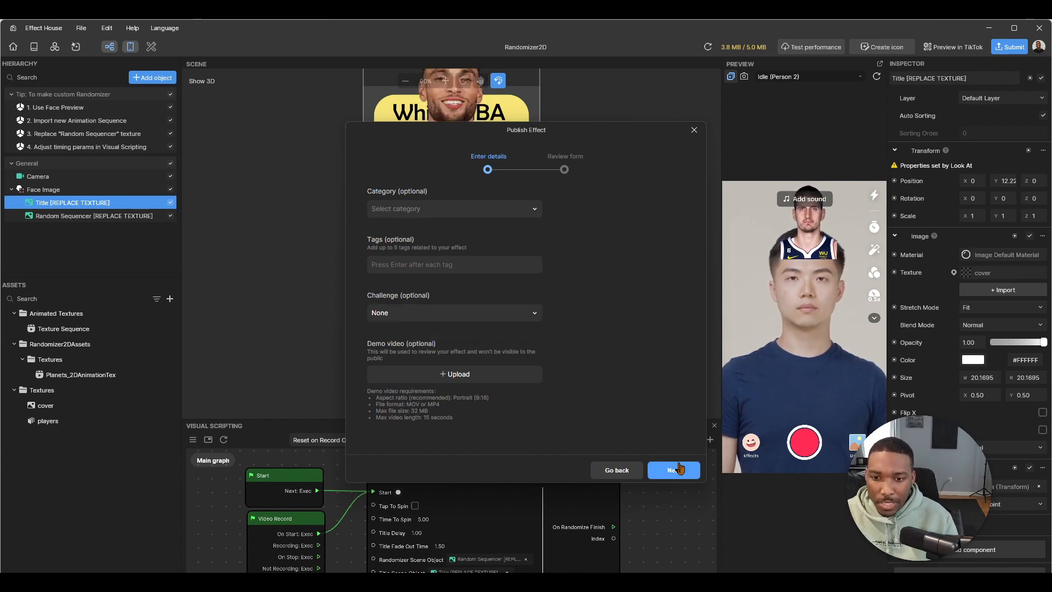
# Step: Review the details, submit 'What NBA player' for publishing and close the confirmation
pyautogui.click(673, 470)
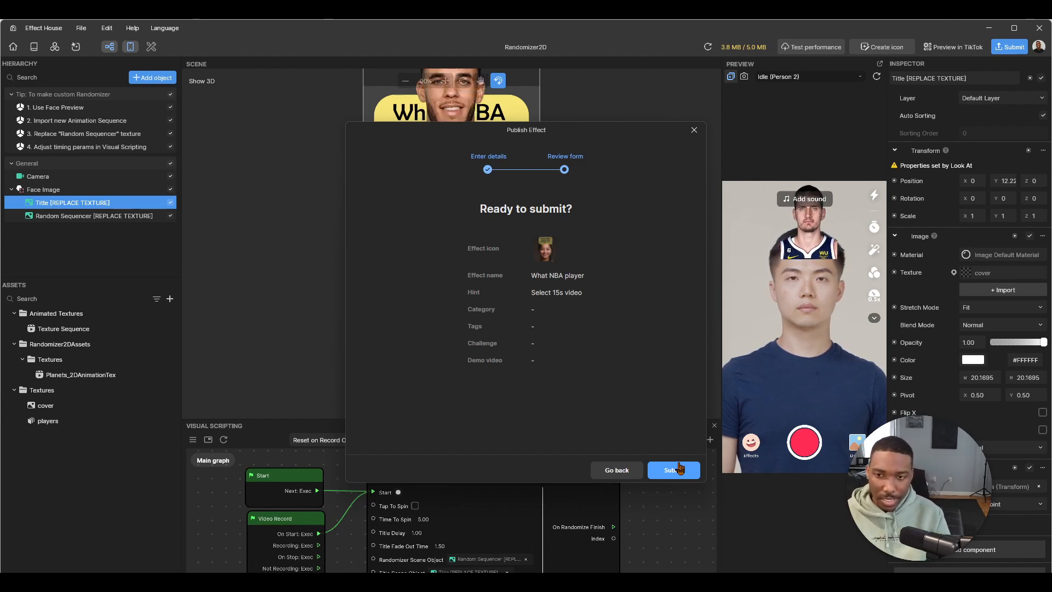
pyautogui.click(672, 470)
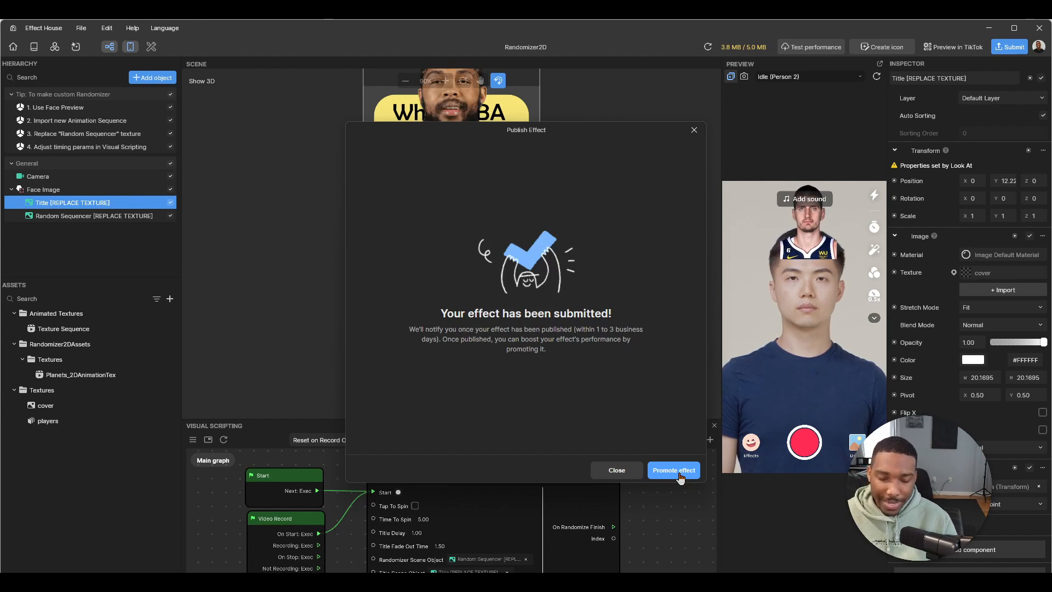
pyautogui.moveTo(481, 292)
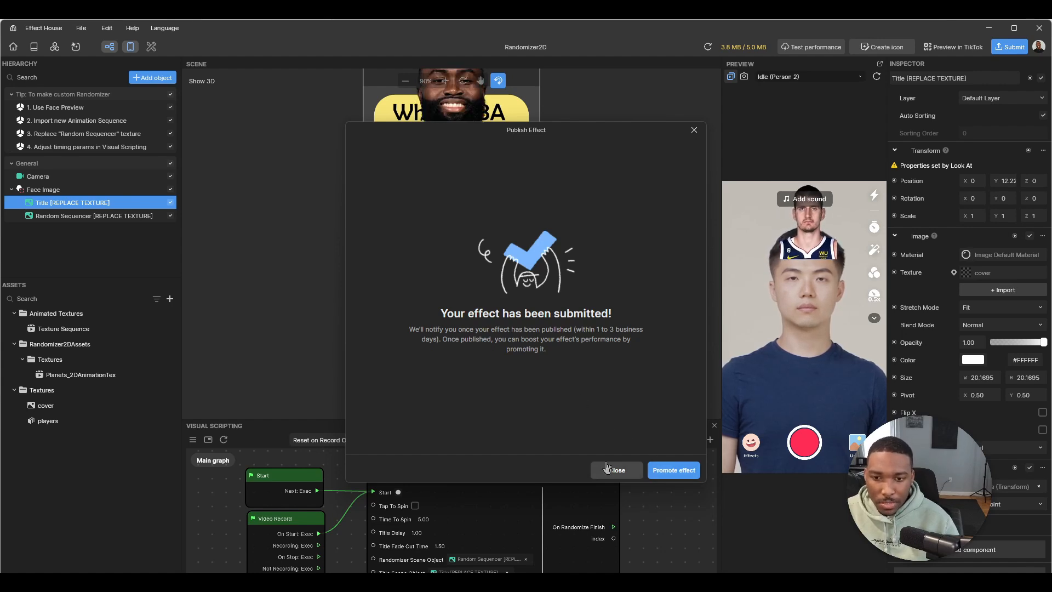
pyautogui.click(615, 470)
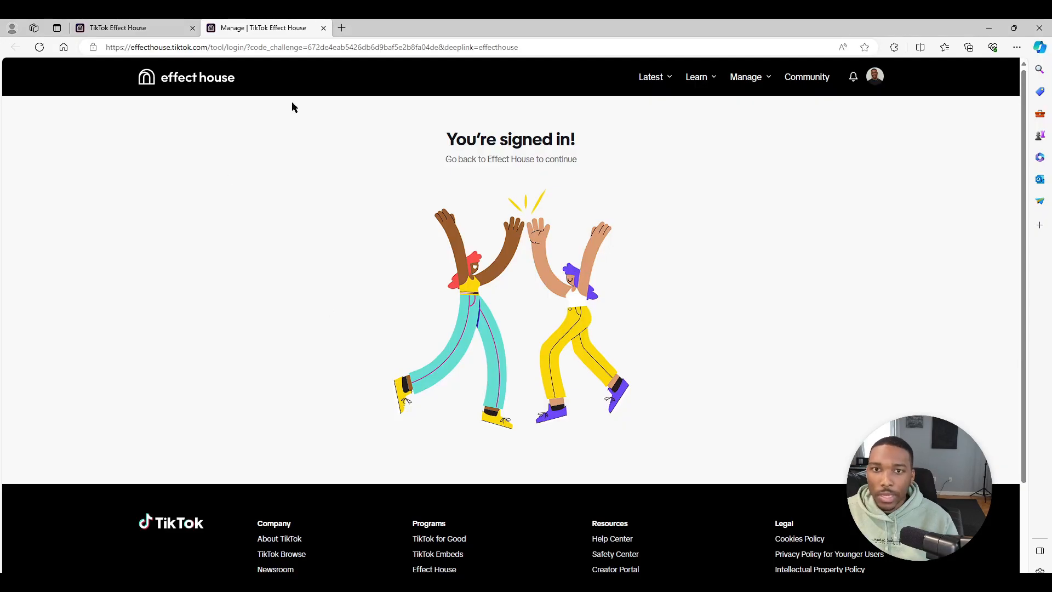
# Step: In Your effects, sort by Last modified and view 'What NBA player' shown under review
pyautogui.click(746, 76)
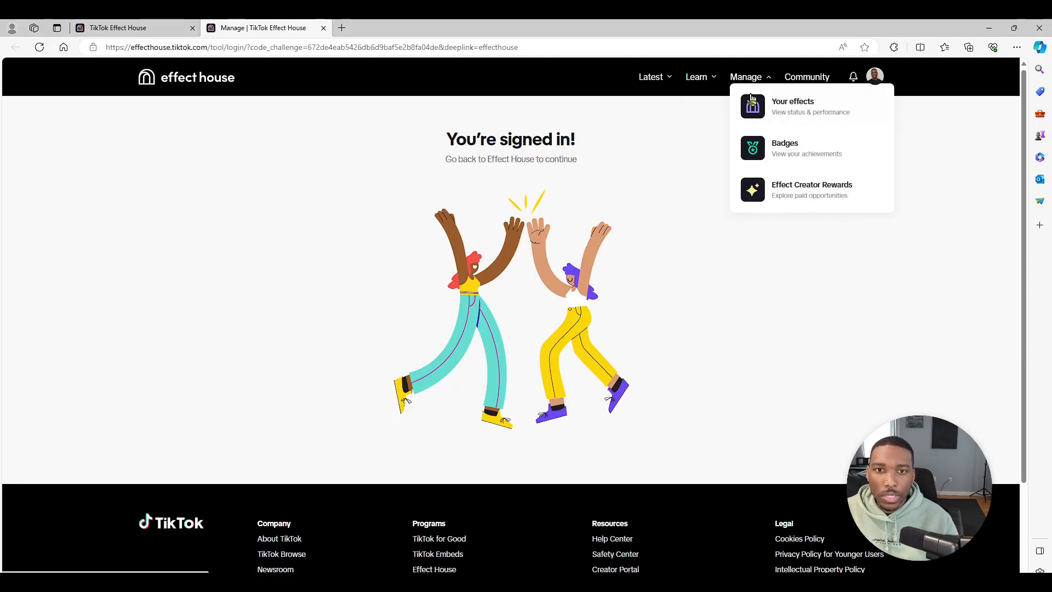
pyautogui.click(792, 106)
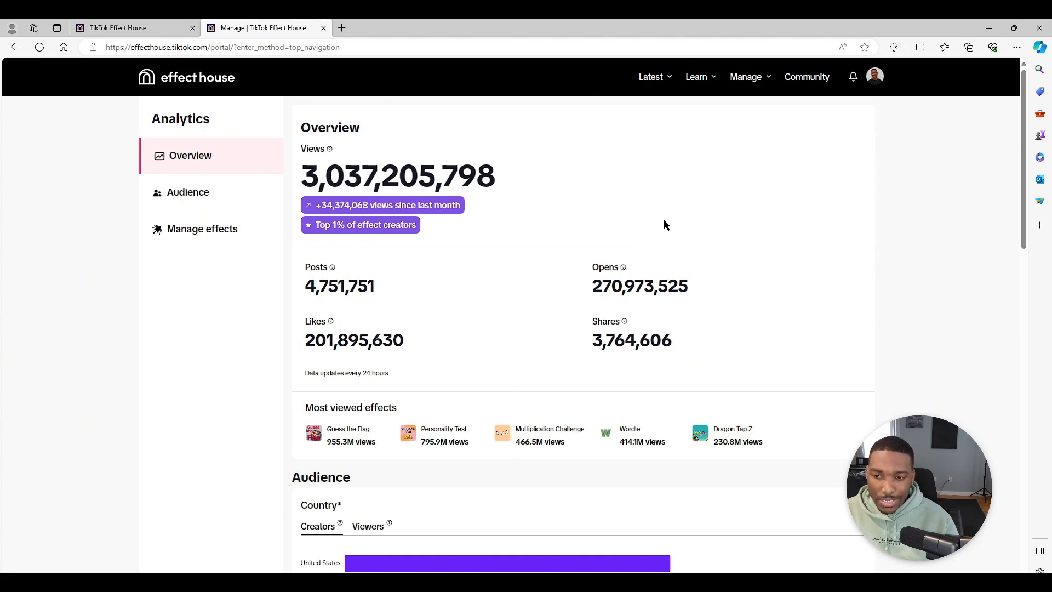
pyautogui.scroll(-3)
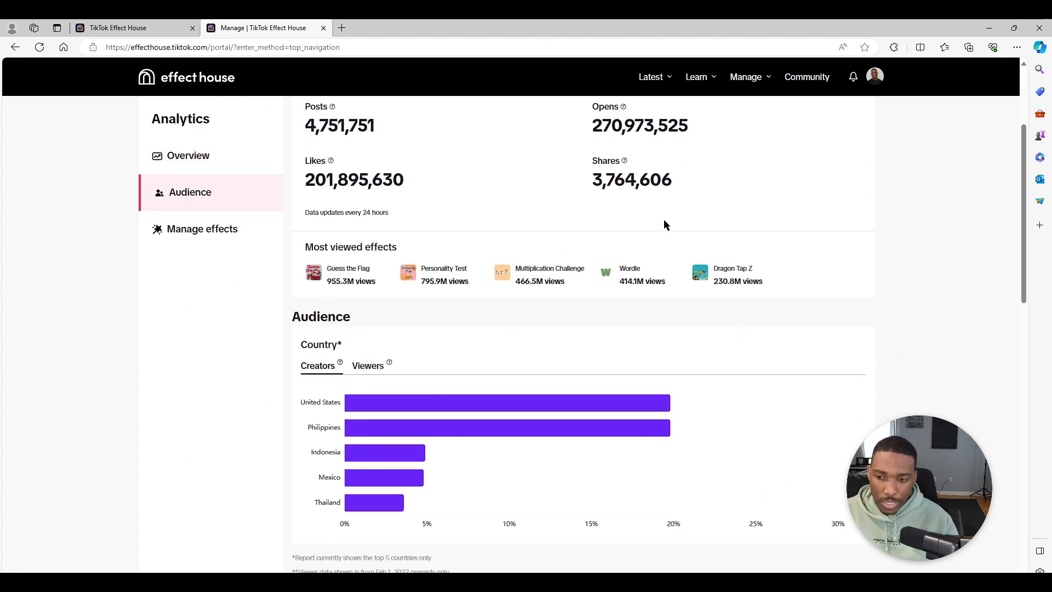
pyautogui.scroll(-3)
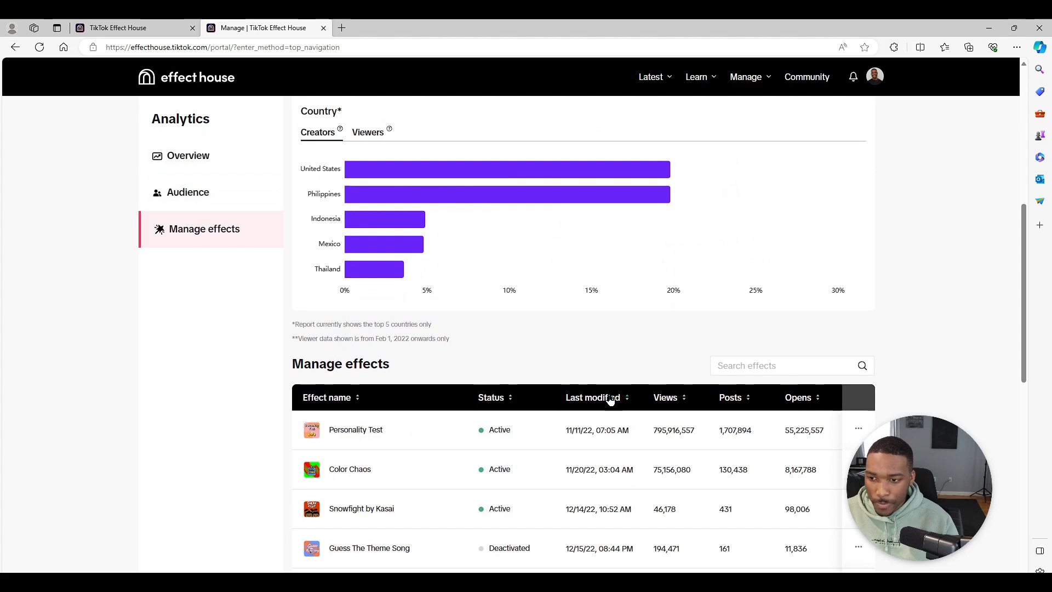
pyautogui.click(593, 396)
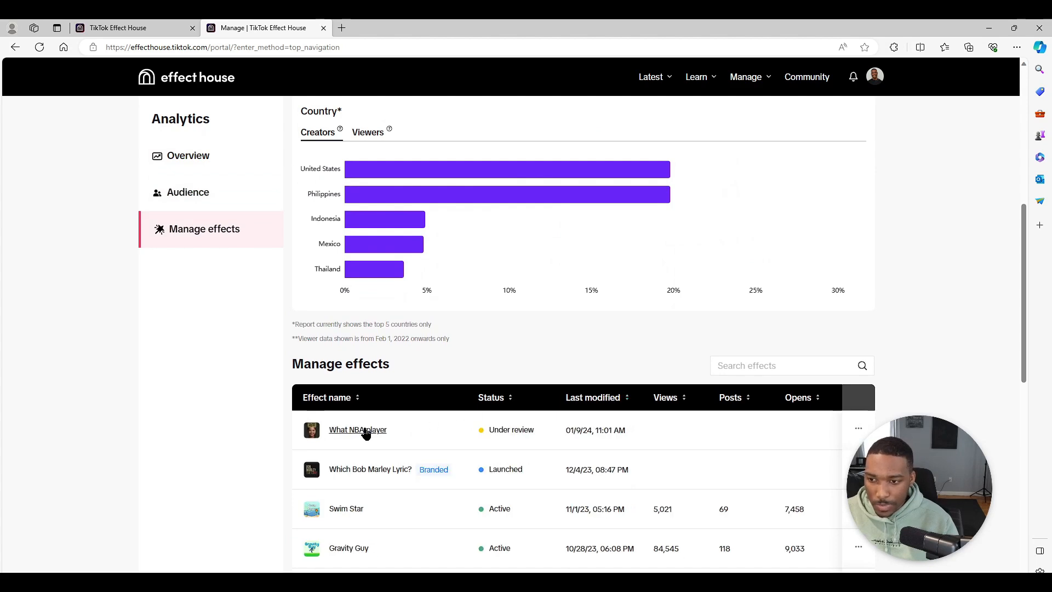
pyautogui.click(357, 429)
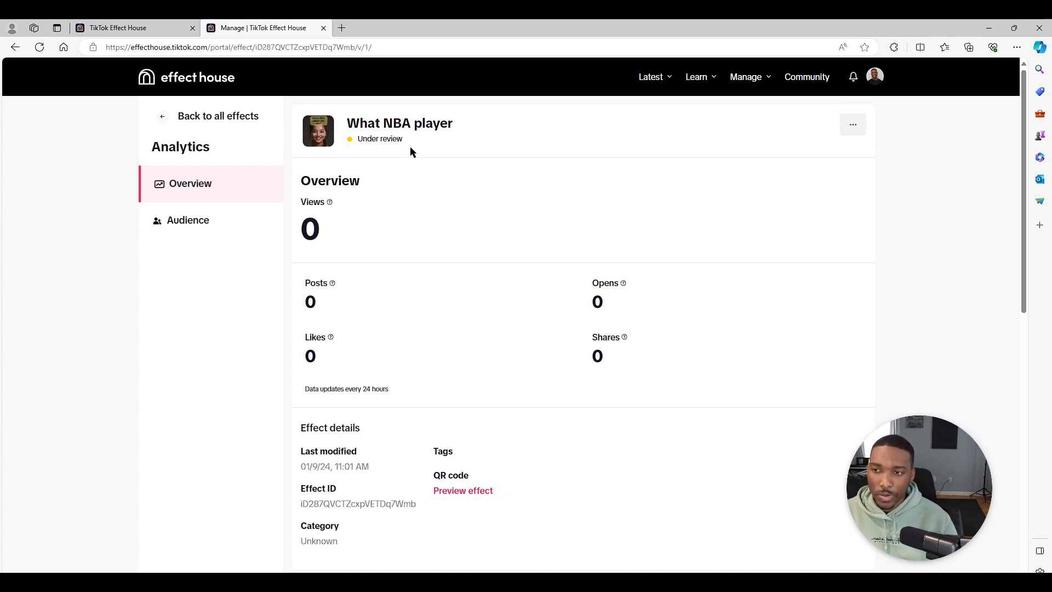
pyautogui.moveTo(480, 168)
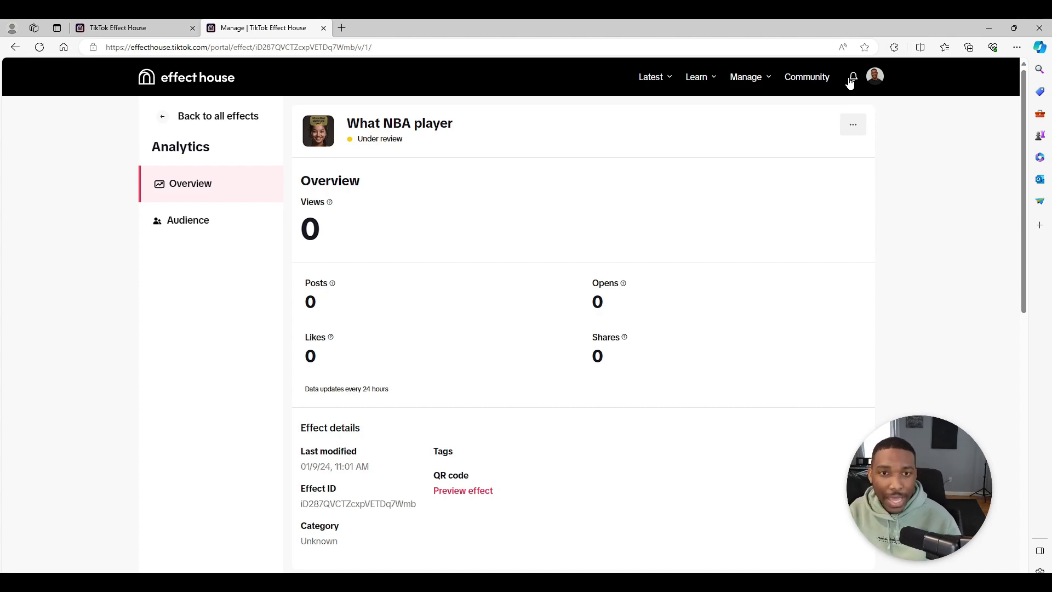
pyautogui.click(852, 77)
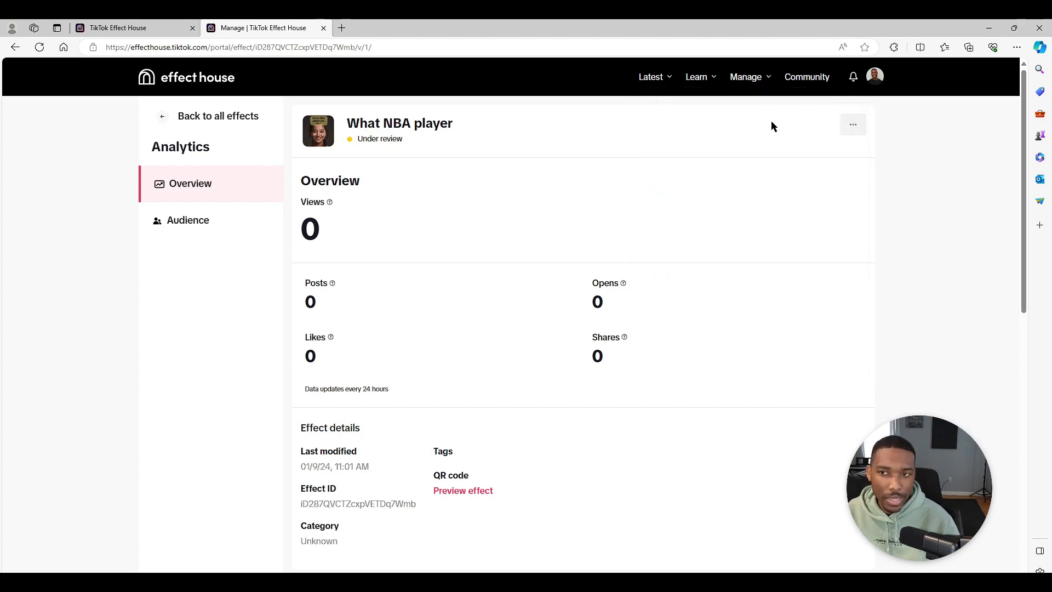
pyautogui.moveTo(601, 96)
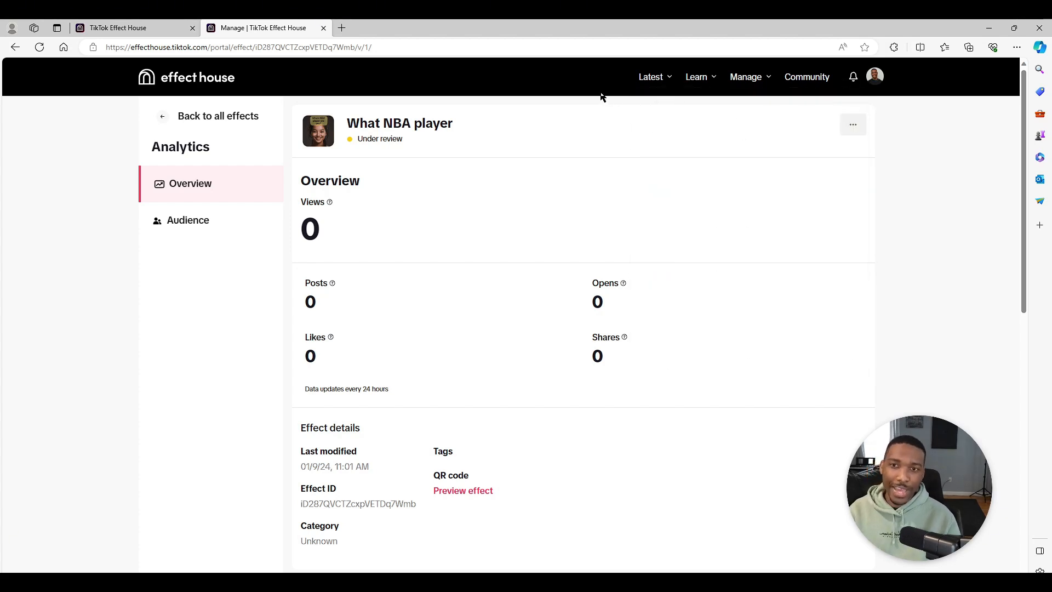